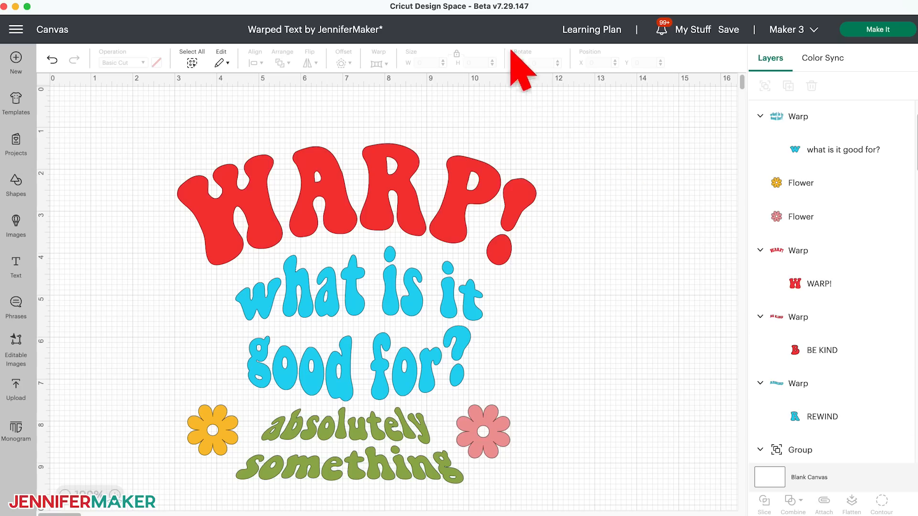
mouse_move(510, 30)
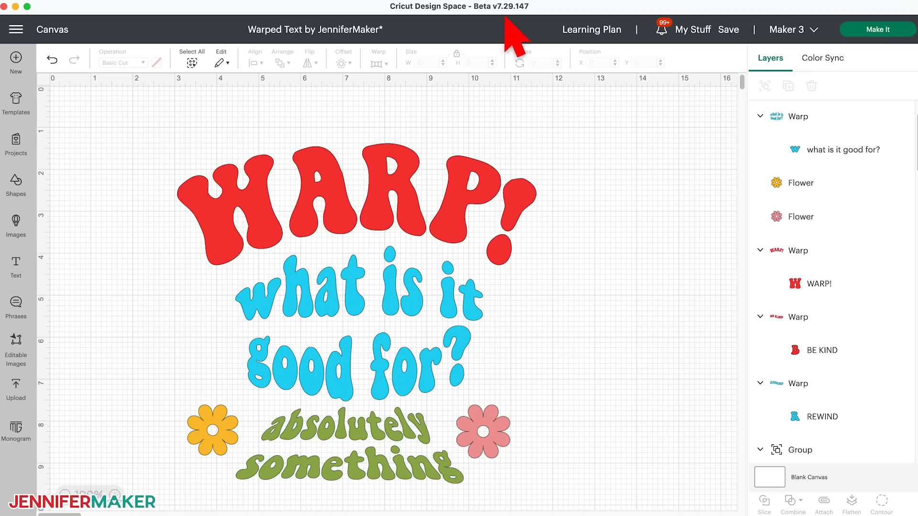
mouse_move(545, 33)
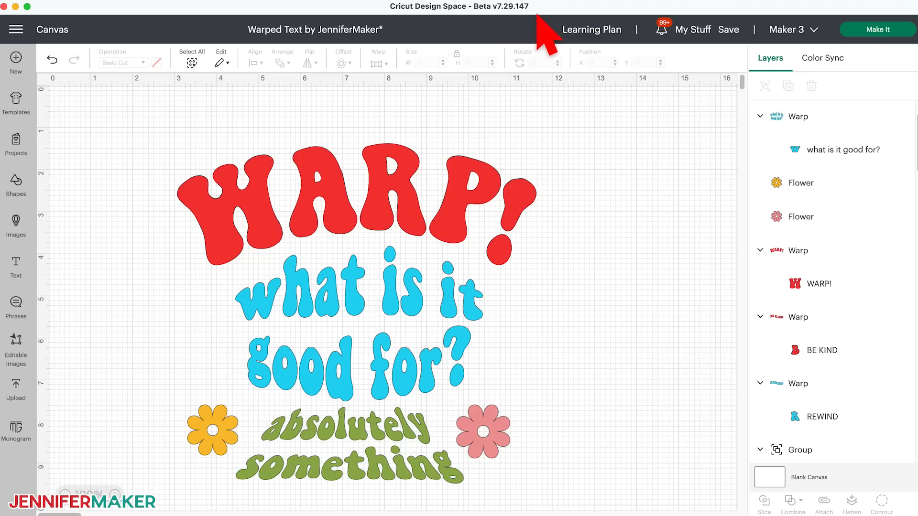
mouse_move(543, 264)
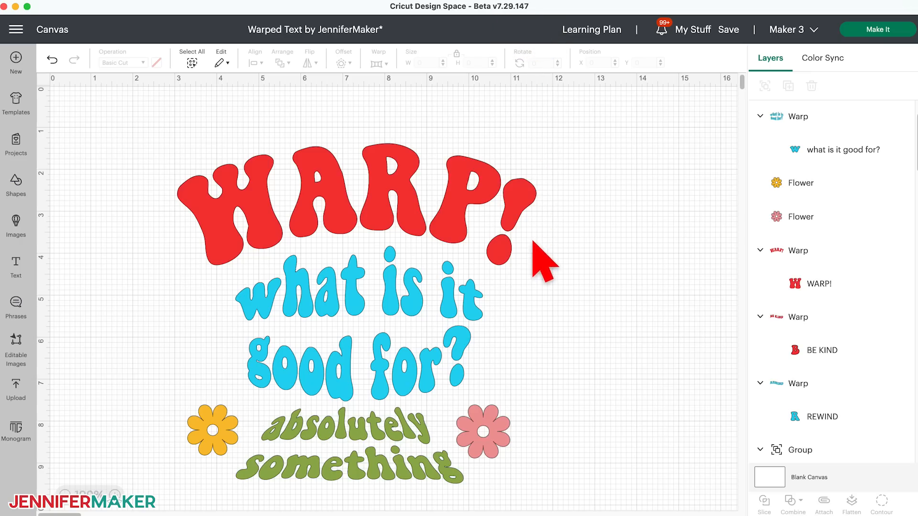
mouse_move(513, 367)
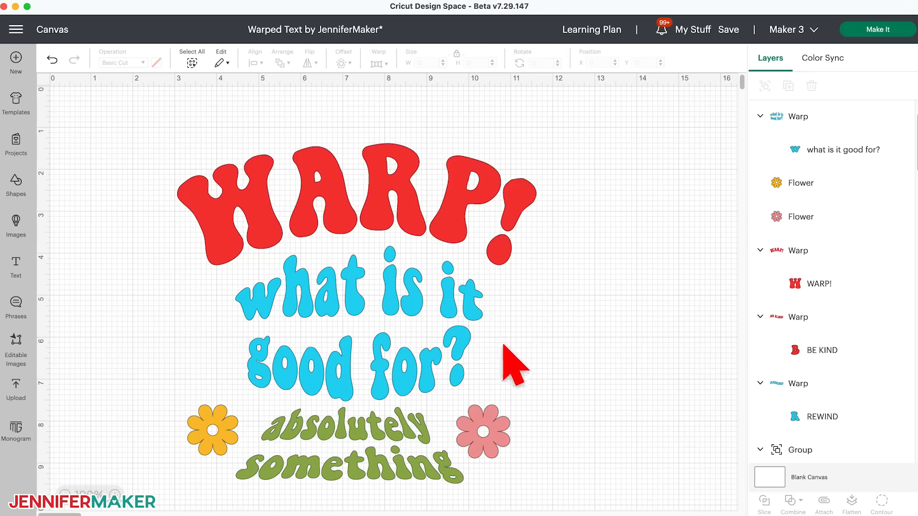
mouse_move(505, 491)
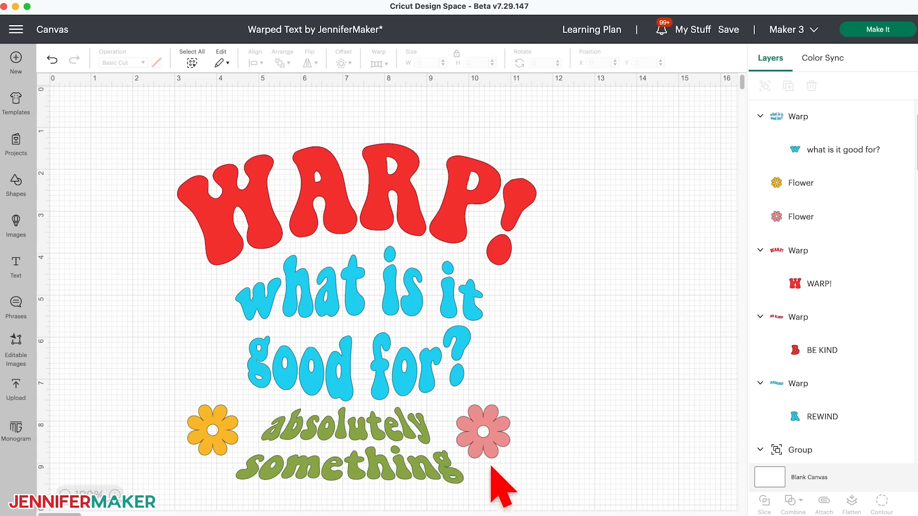
Look at the application settings from the main menu and close them unchanged.
left_click(16, 30)
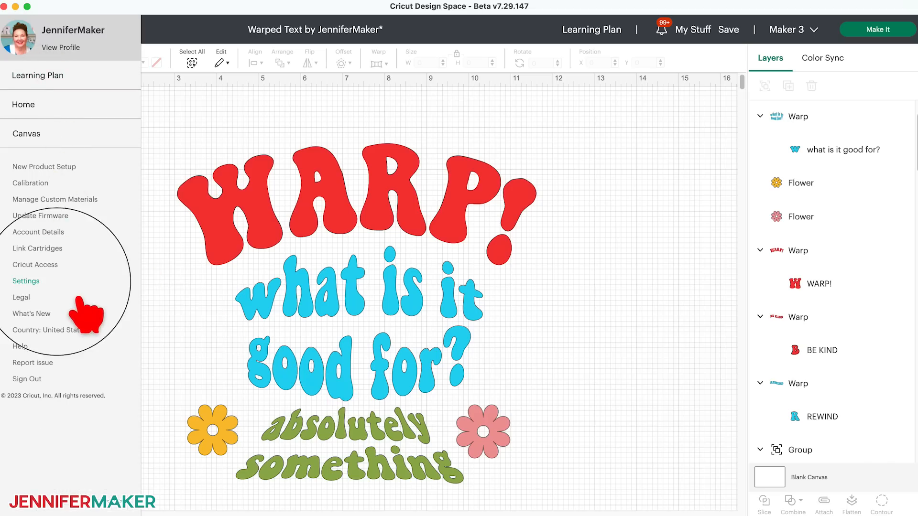
left_click(26, 281)
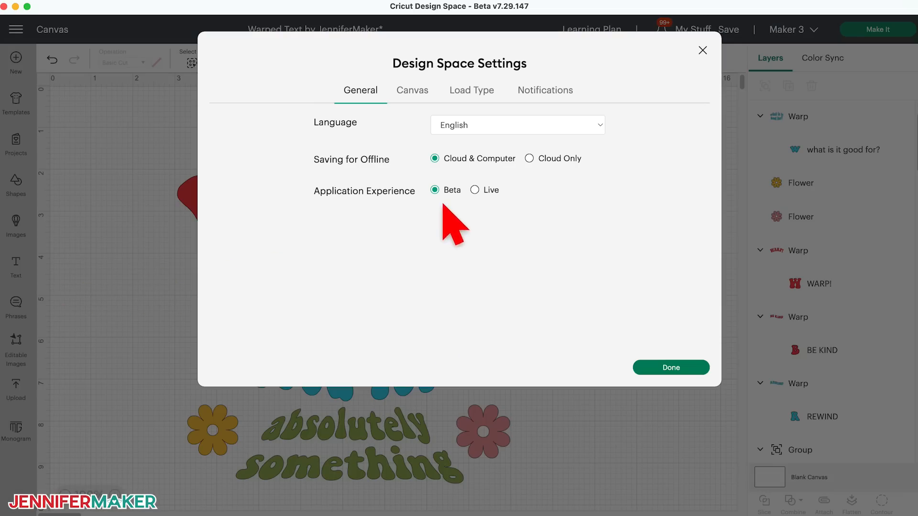
mouse_move(474, 229)
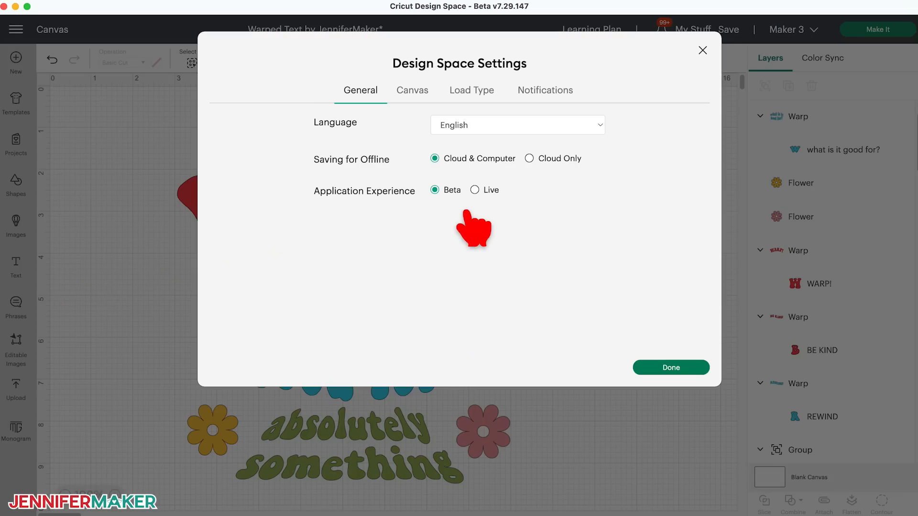
left_click(670, 367)
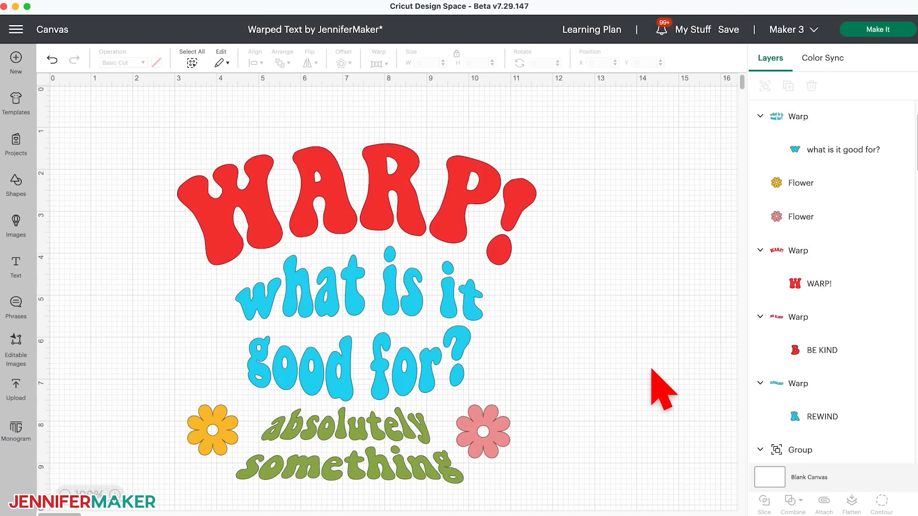
Add a WELCOME text layer on a blank canvas area and set it in the JM Sweet system font.
scroll("down", 3)
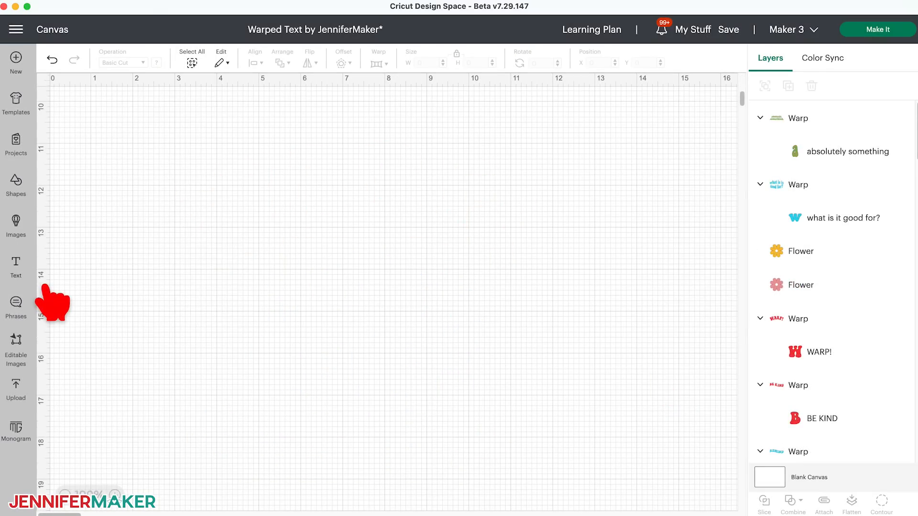
left_click(15, 267)
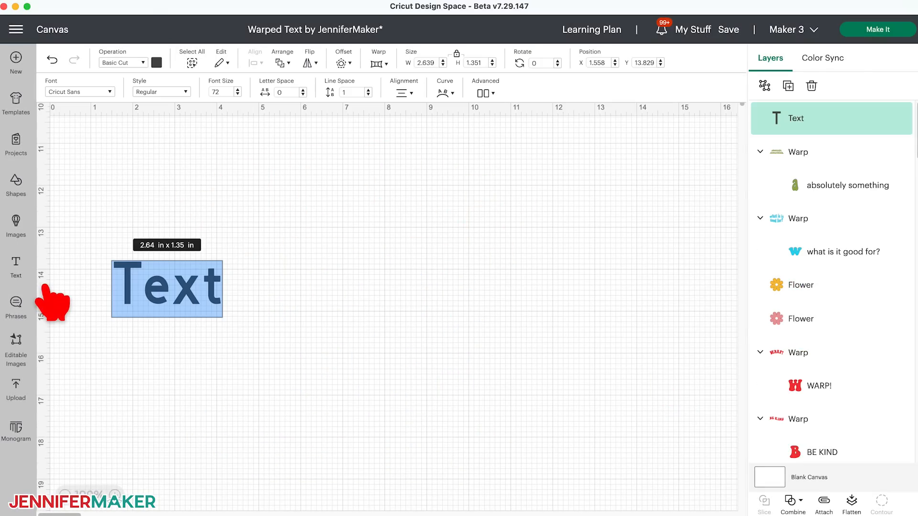
type("WELCOME")
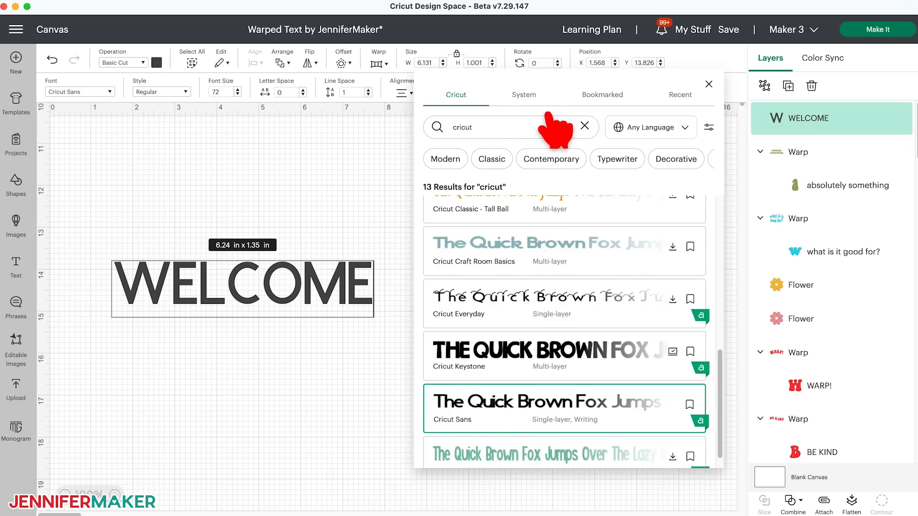
left_click(523, 94)
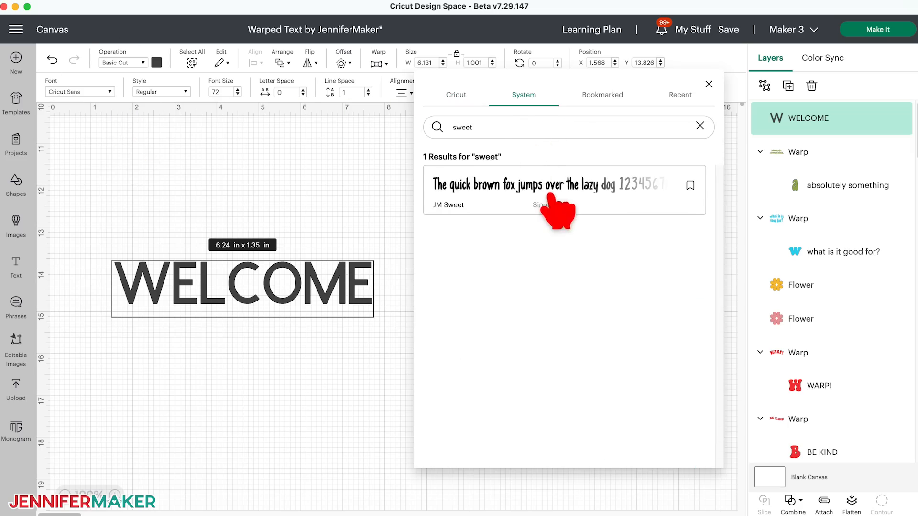
left_click(557, 184)
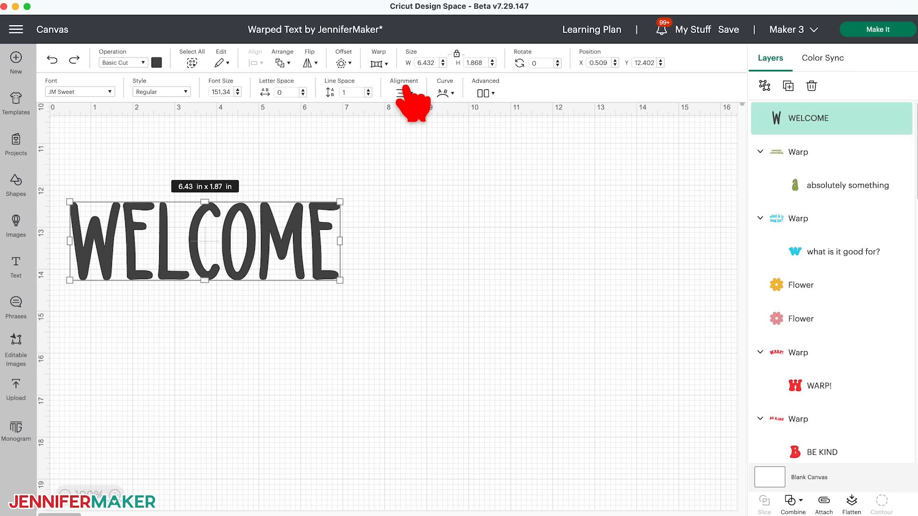
left_click(375, 64)
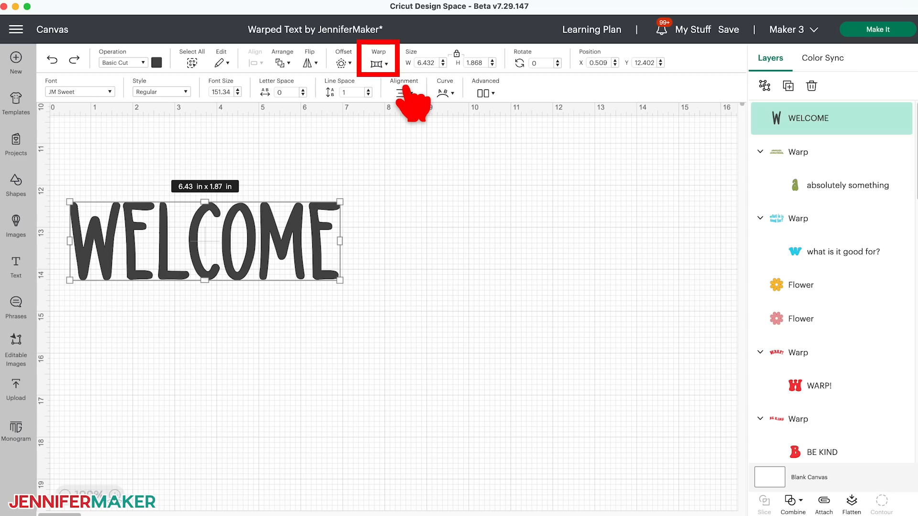
Try fan, arch, bulge, wave and rising warp presets on the WELCOME text.
left_click(378, 58)
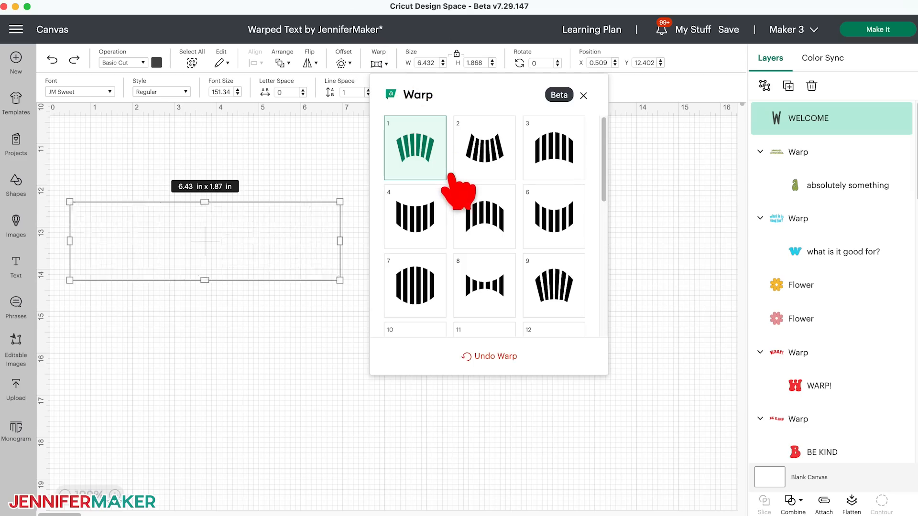
left_click(484, 147)
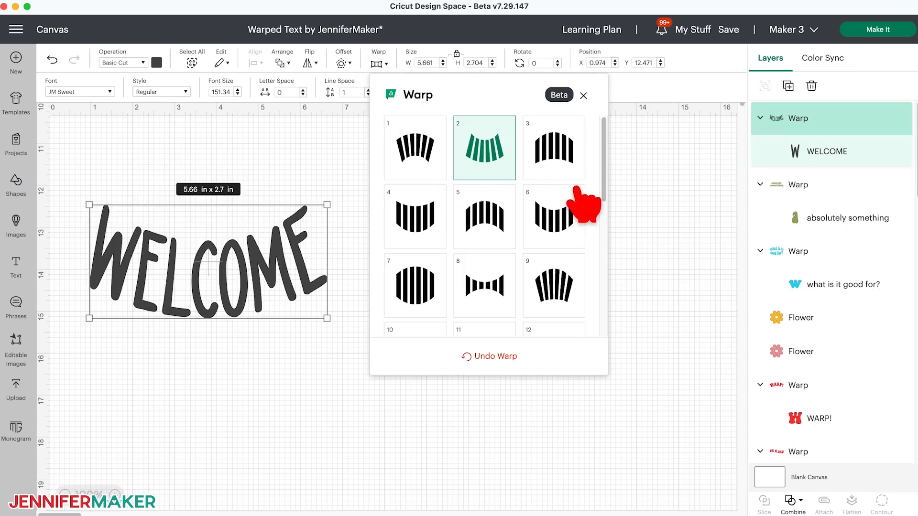
left_click(484, 216)
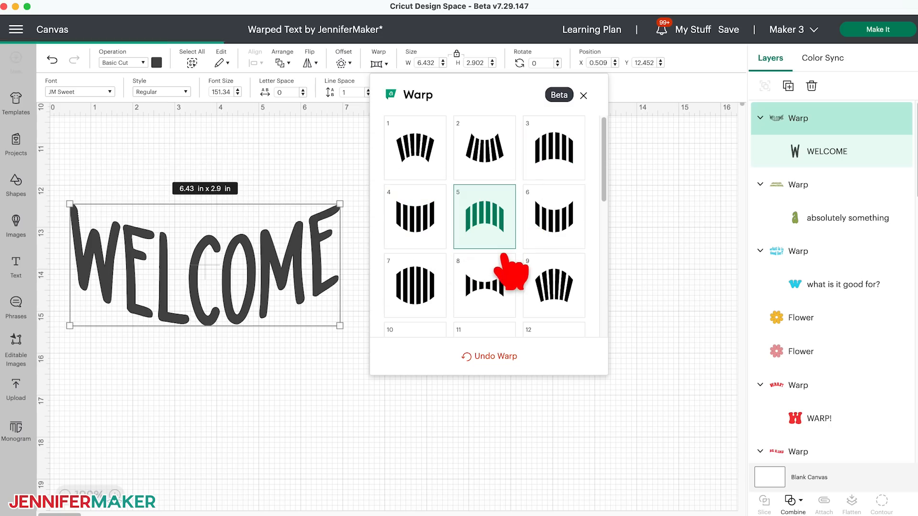
left_click(414, 286)
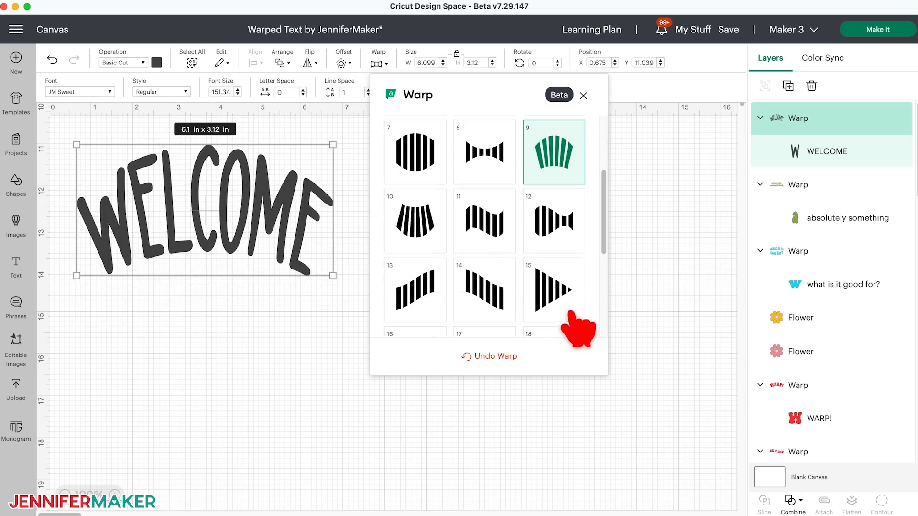
left_click(484, 221)
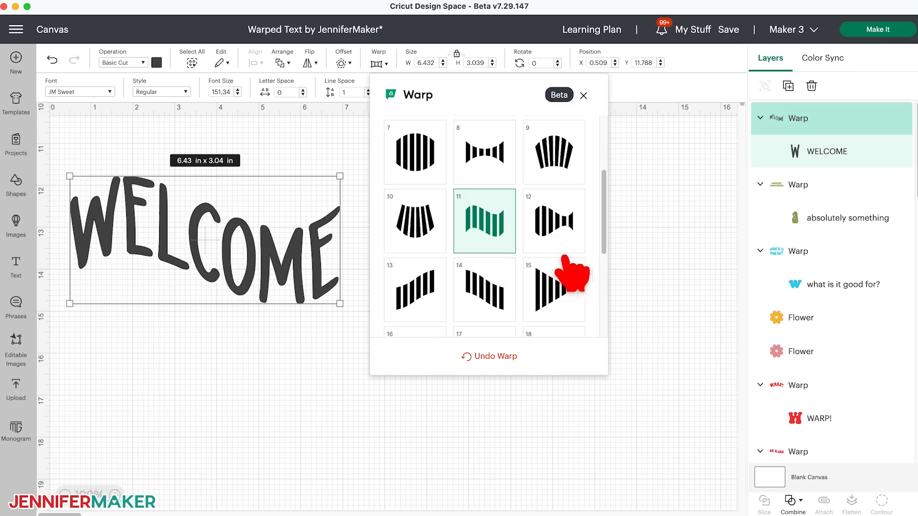
left_click(414, 290)
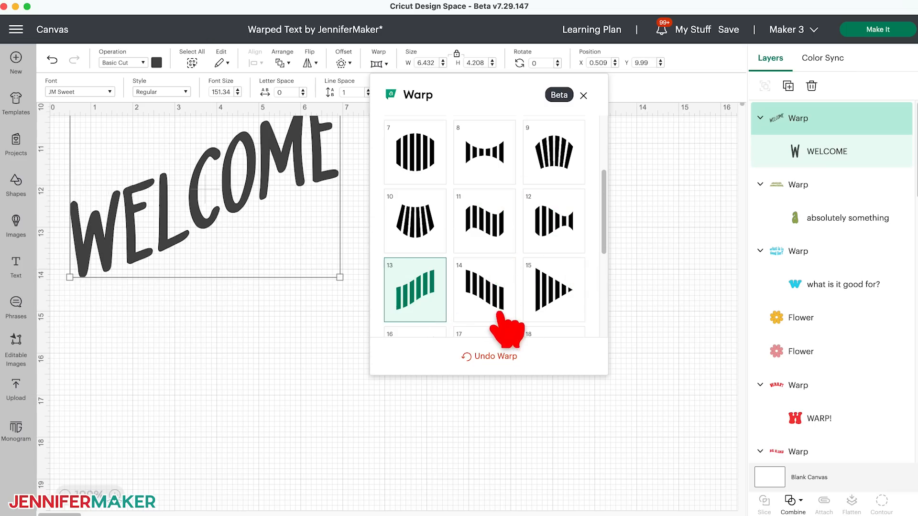
Try taper, perspective and skew warps, leaving WELCOME stretched in a perspective style.
left_click(551, 197)
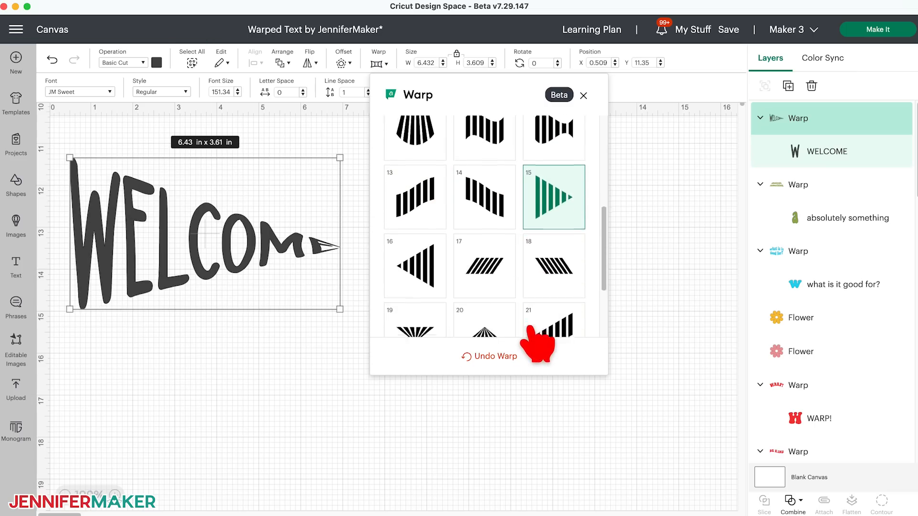
left_click(484, 204)
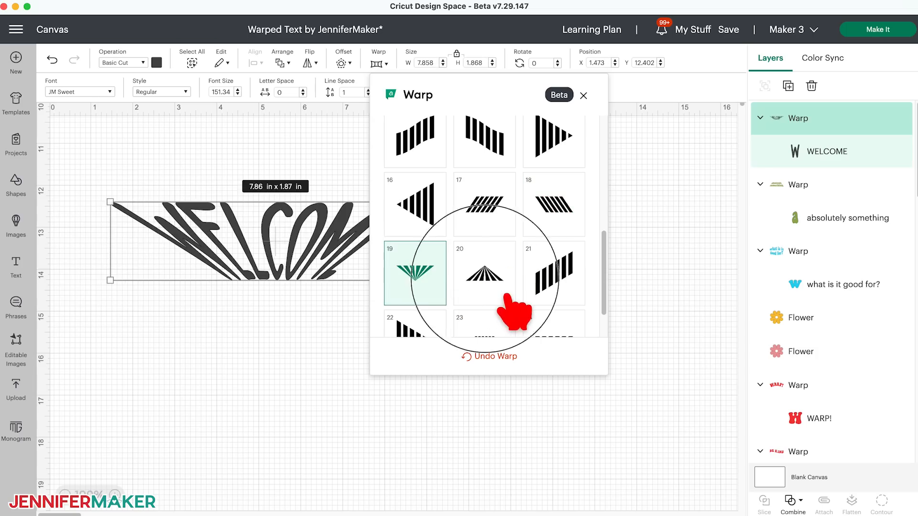
left_click(553, 223)
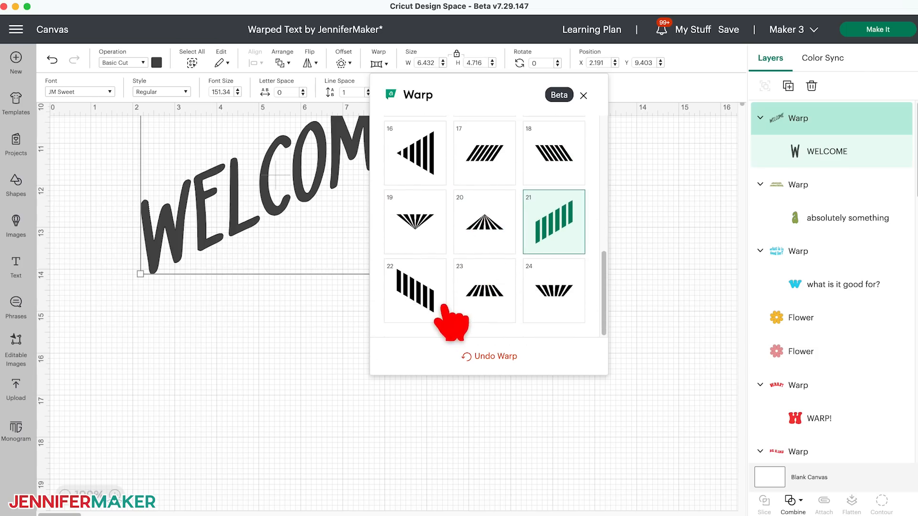
left_click(553, 292)
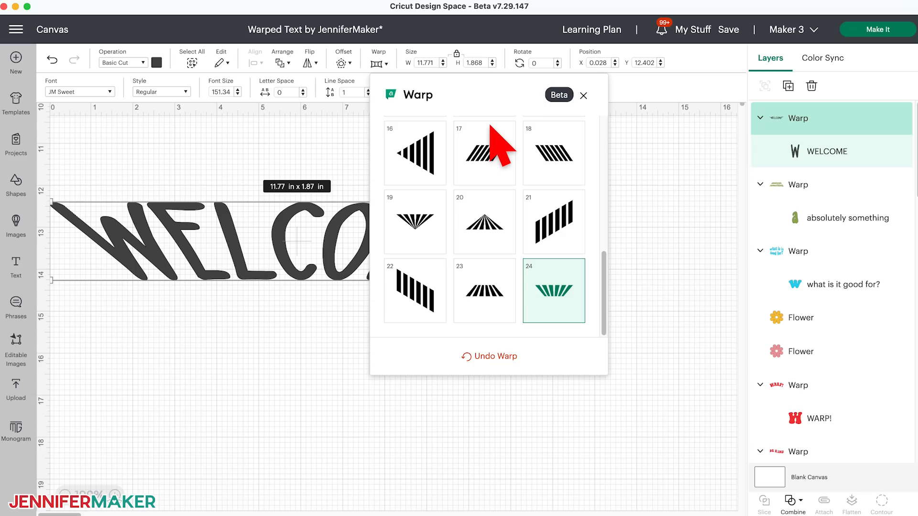
left_click(583, 95)
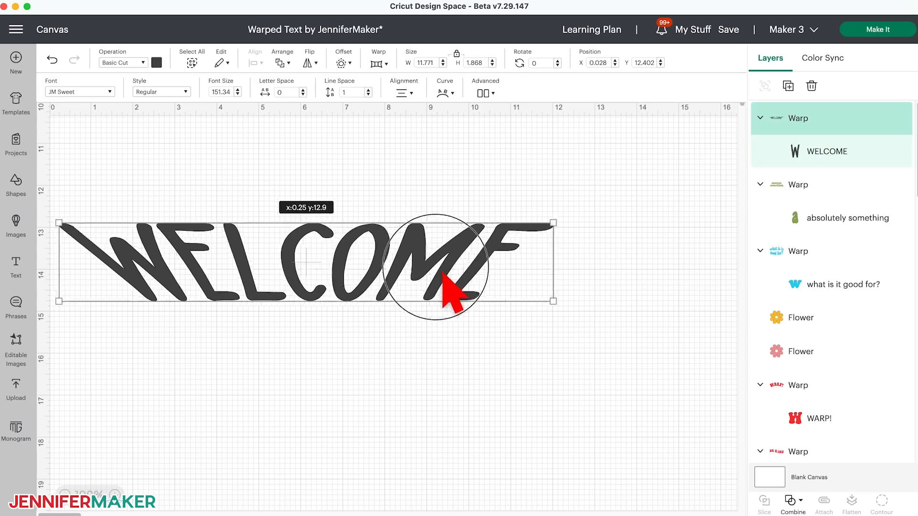
left_click(379, 58)
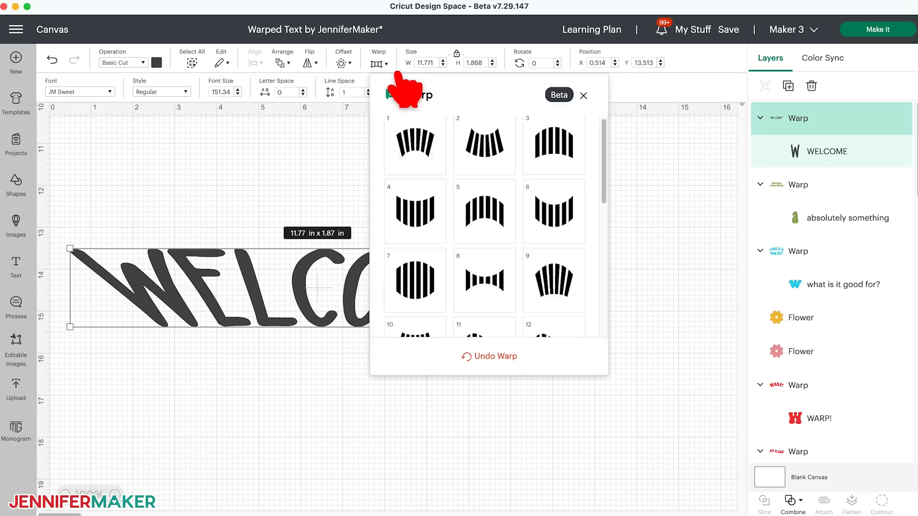
Give WELCOME an arched warp and recolour it yellow above the green SPRING.
left_click(553, 193)
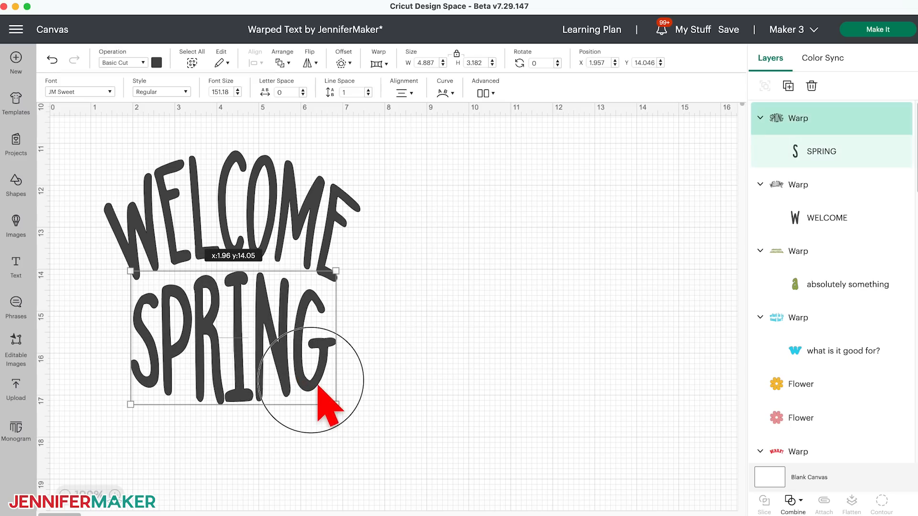
left_click(156, 63)
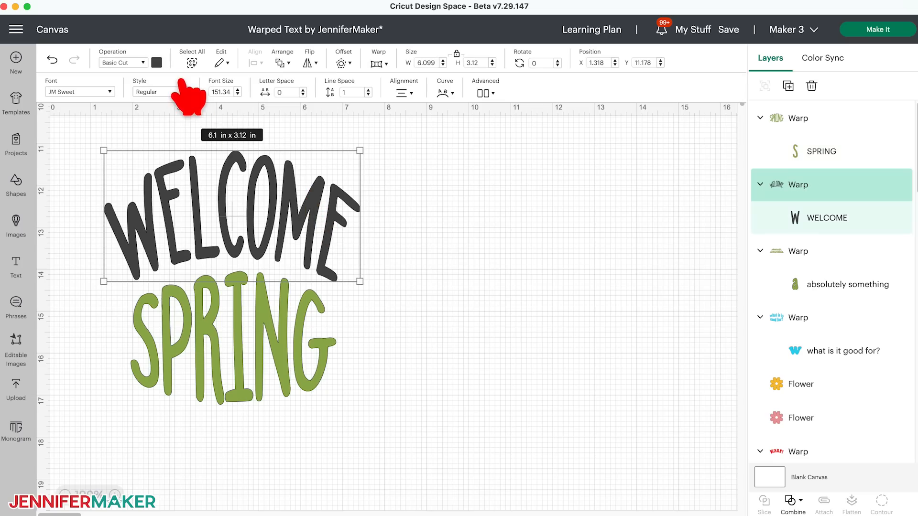
left_click(157, 63)
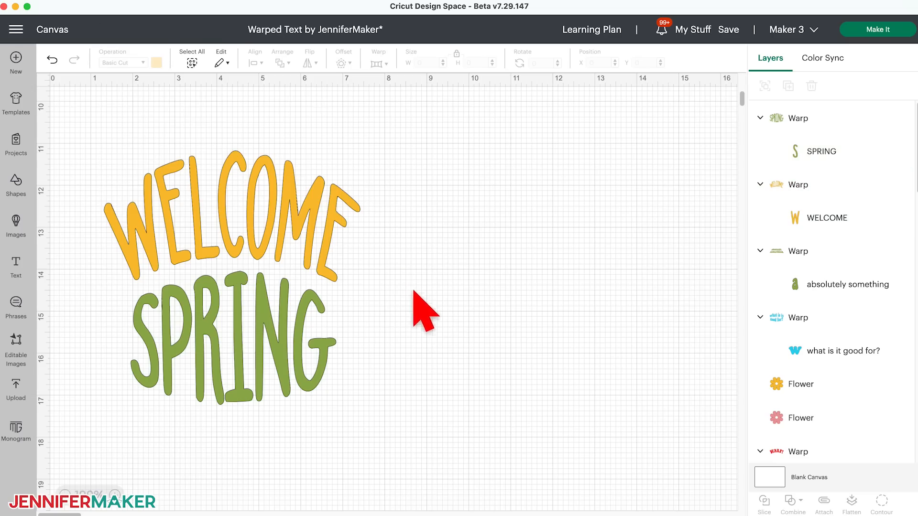
scroll("down", 3)
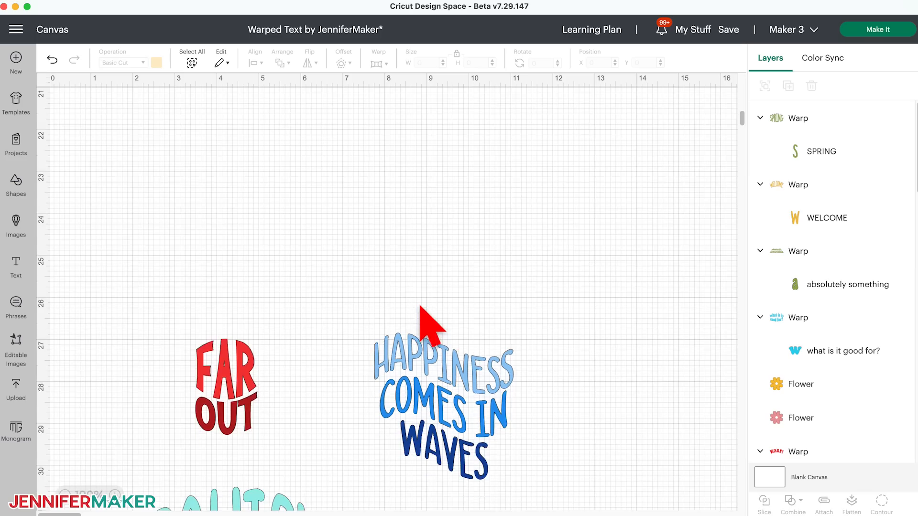
scroll("down", 3)
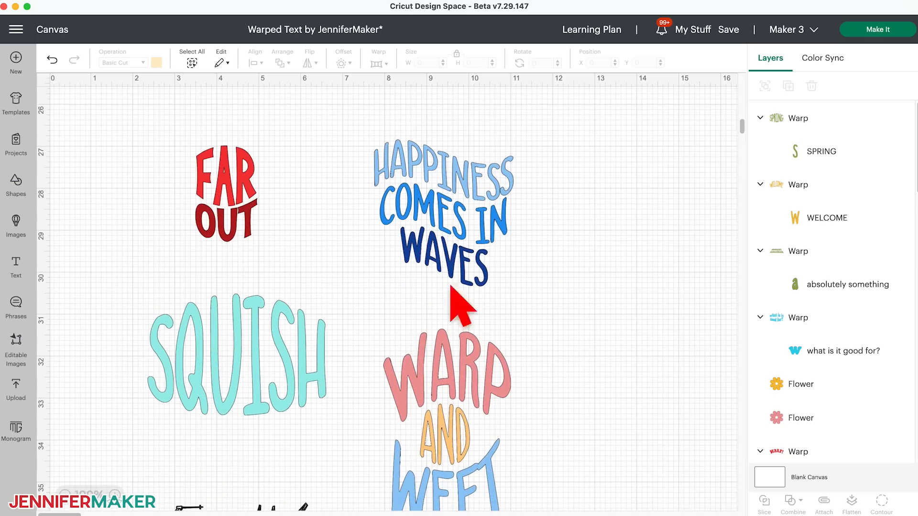
scroll("down", 3)
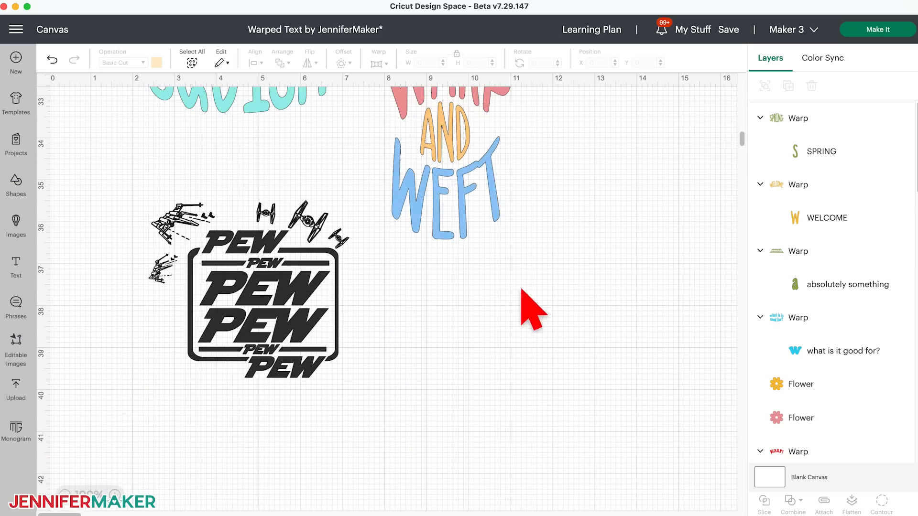
left_click(263, 293)
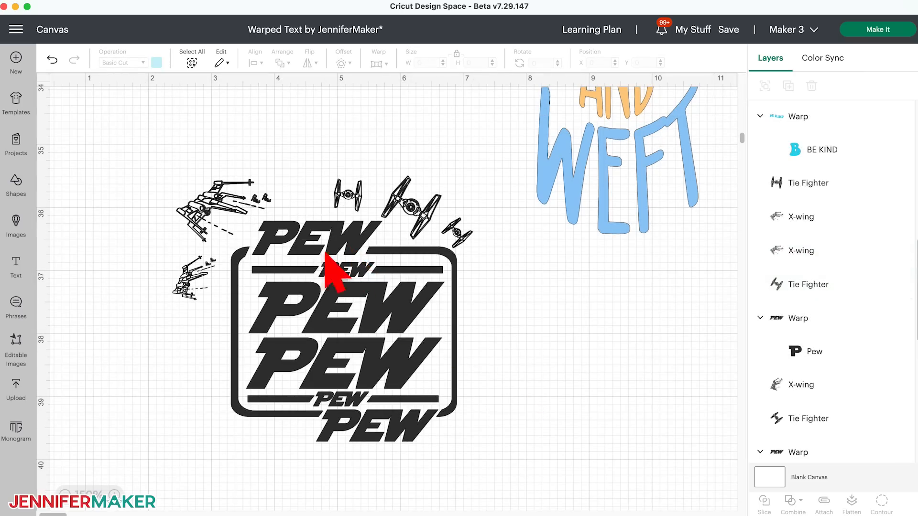
mouse_move(284, 251)
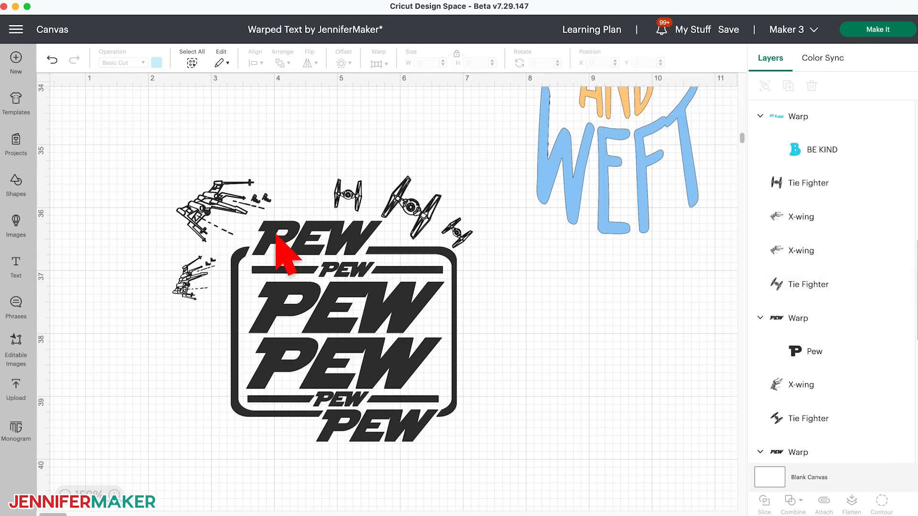
left_click(293, 246)
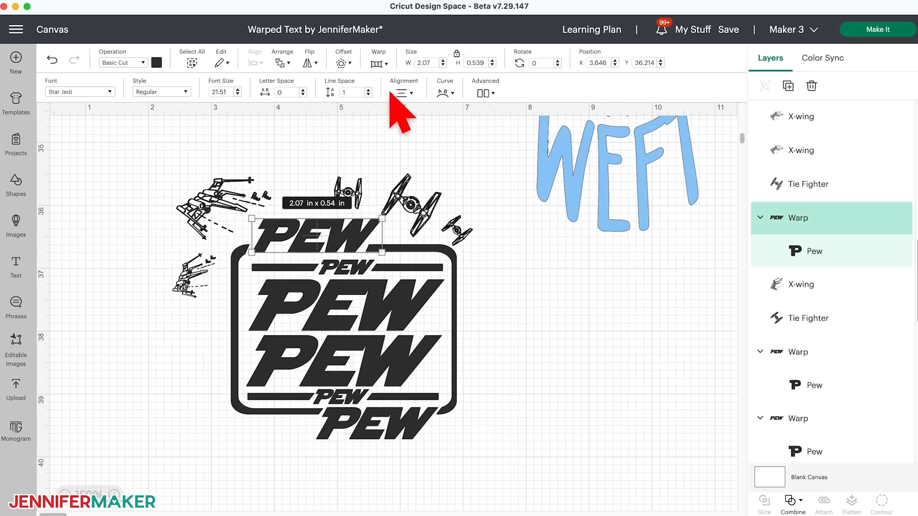
left_click(379, 63)
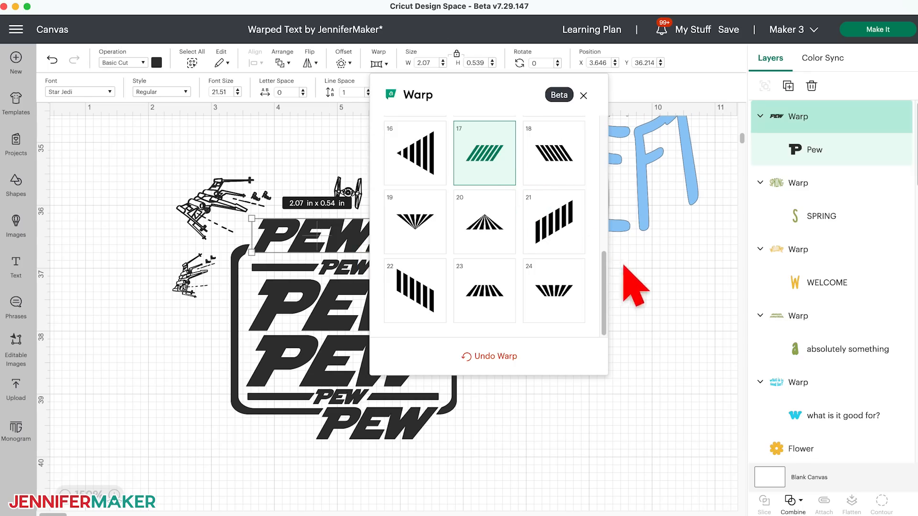
left_click(583, 95)
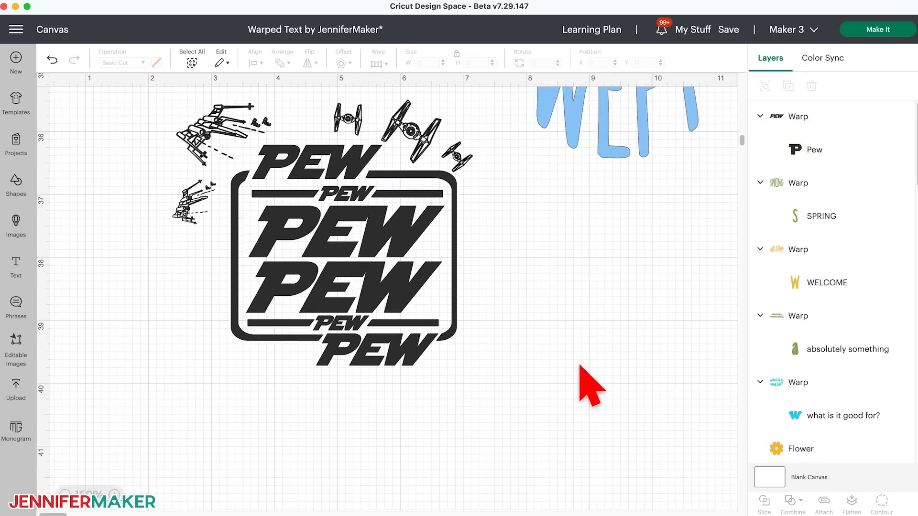
scroll("down", 3)
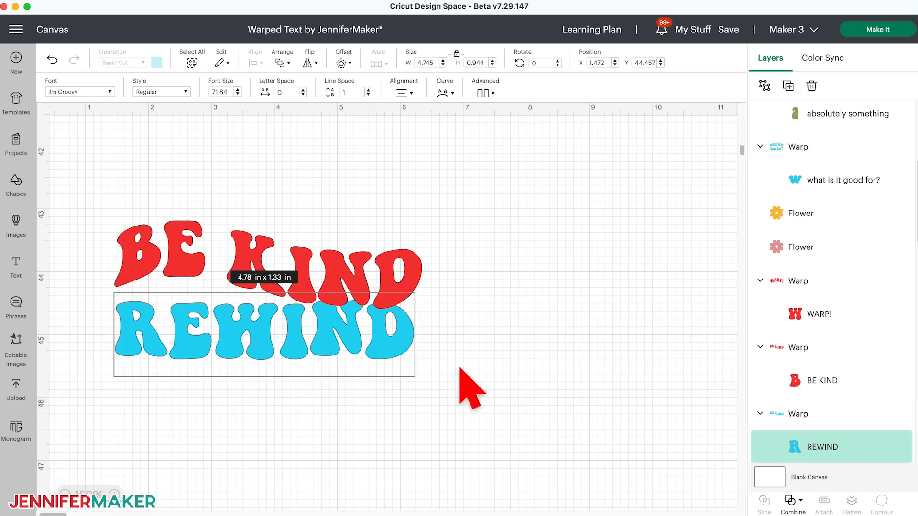
left_click(246, 398)
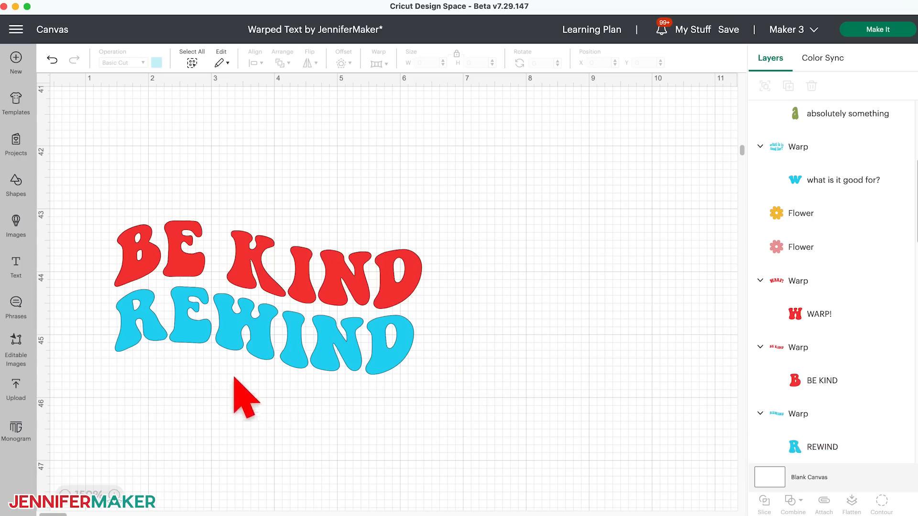
mouse_move(440, 386)
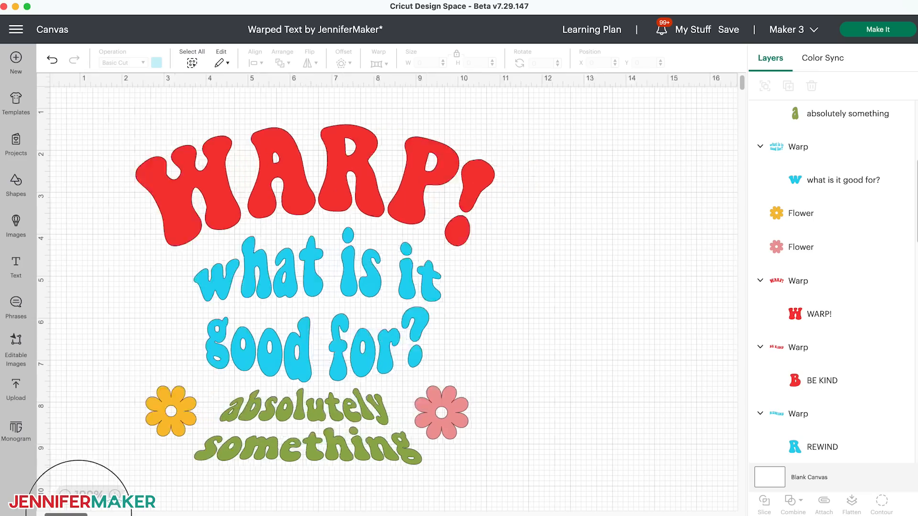
Start a new plain WARP! text block on an empty part of the canvas.
left_click(15, 268)
type("WARP!")
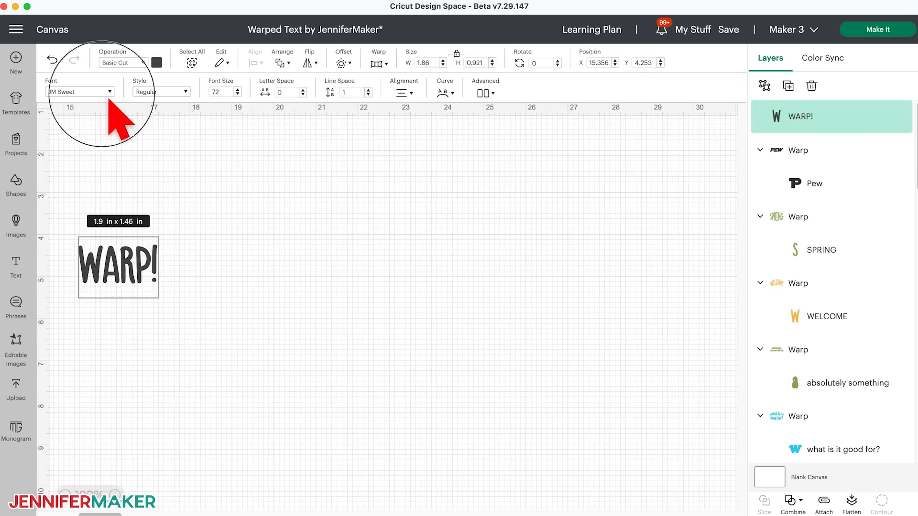
Set WARP! in the Jm Groovy font and give it an arched warp.
left_click(79, 91)
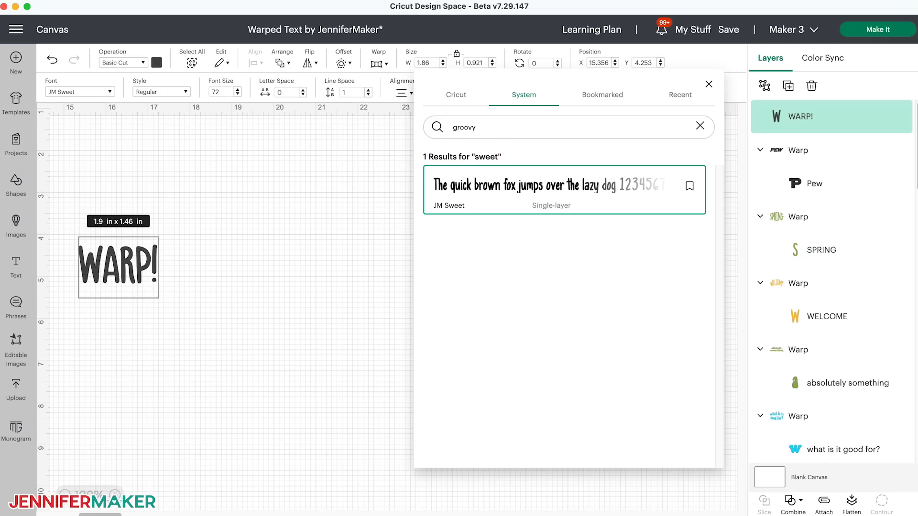
left_click(563, 186)
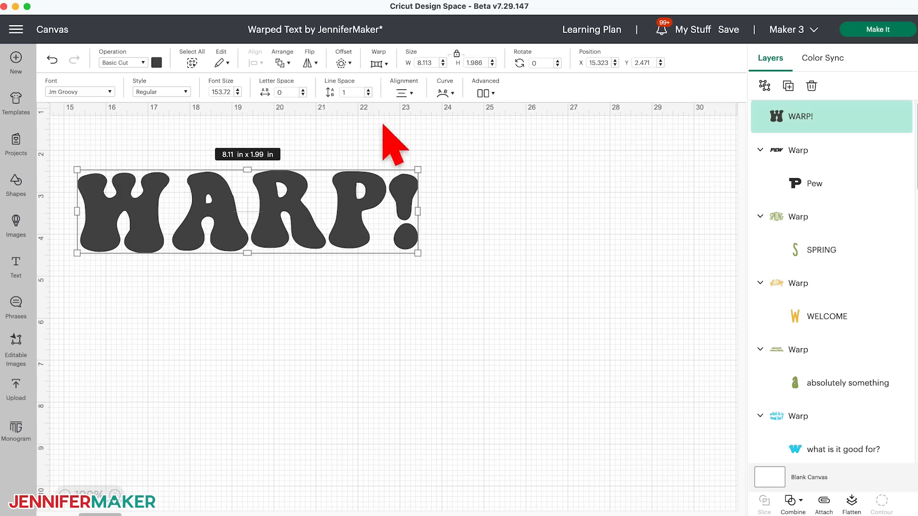
left_click(379, 58)
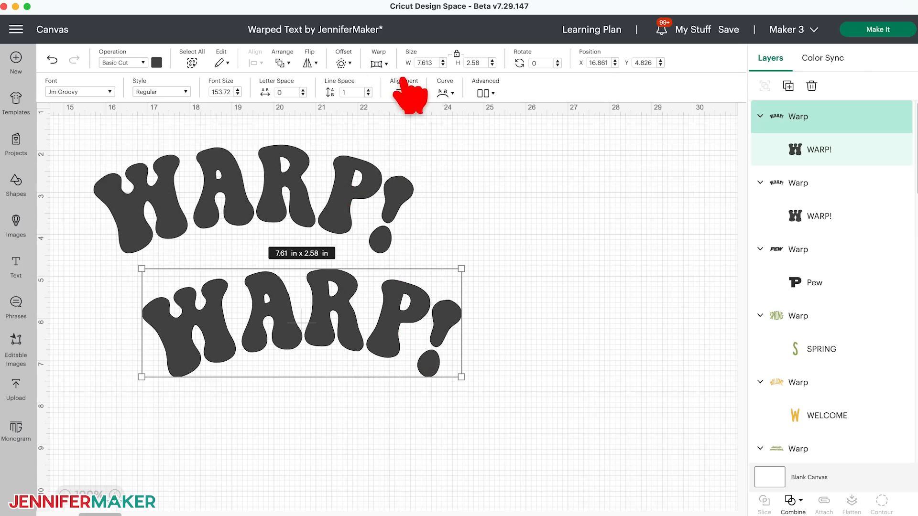
Remove the warp from the lower WARP! copy, curve it instead, and overlay it on the red warped WARP!
left_click(379, 59)
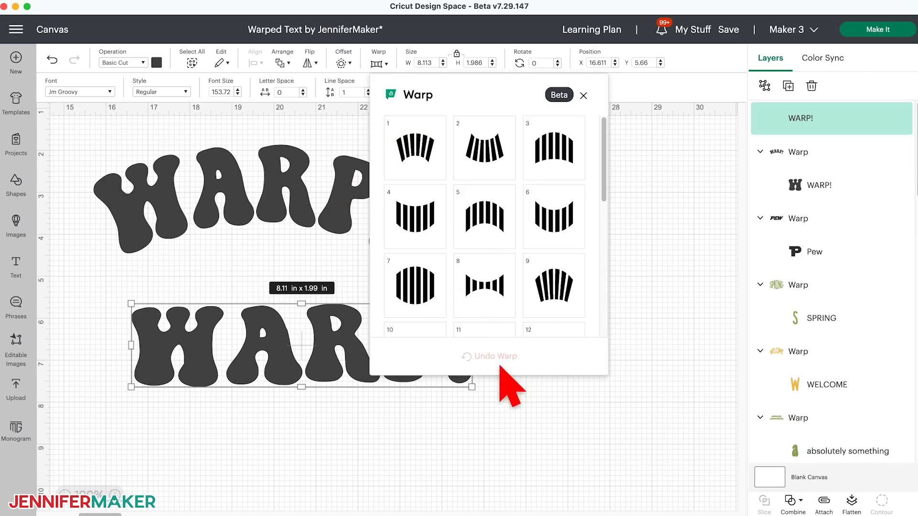
left_click(583, 96)
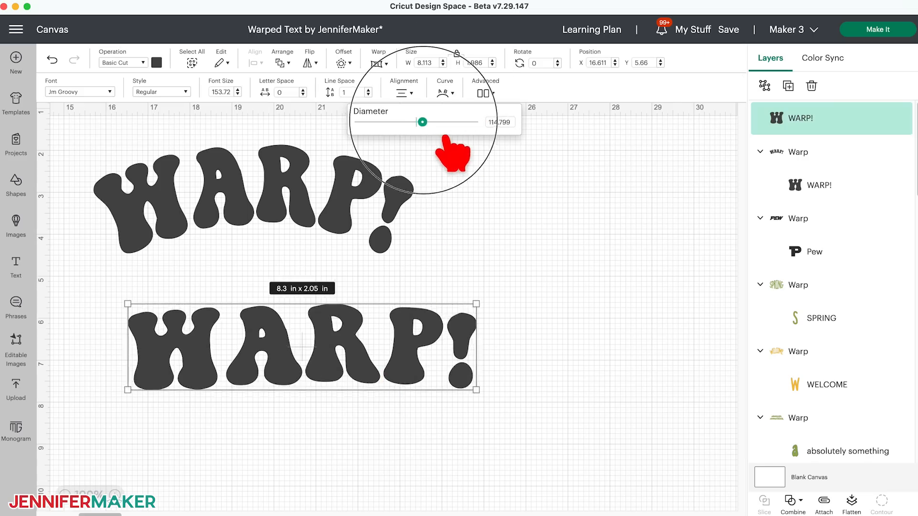
left_click_drag(422, 121, 449, 121)
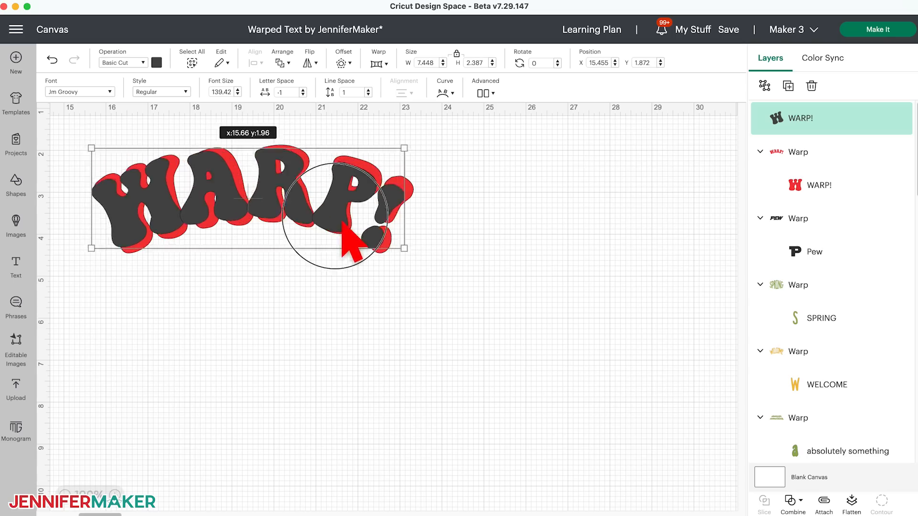
left_click_drag(351, 226, 361, 220)
type("w")
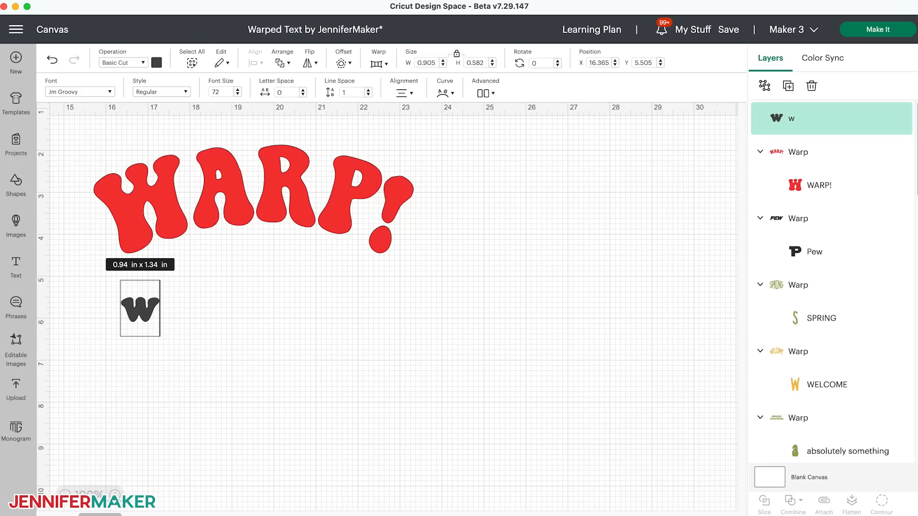
Finish the two-line 'what is it good for?' text and give it a bulging warp.
type("hat is it")
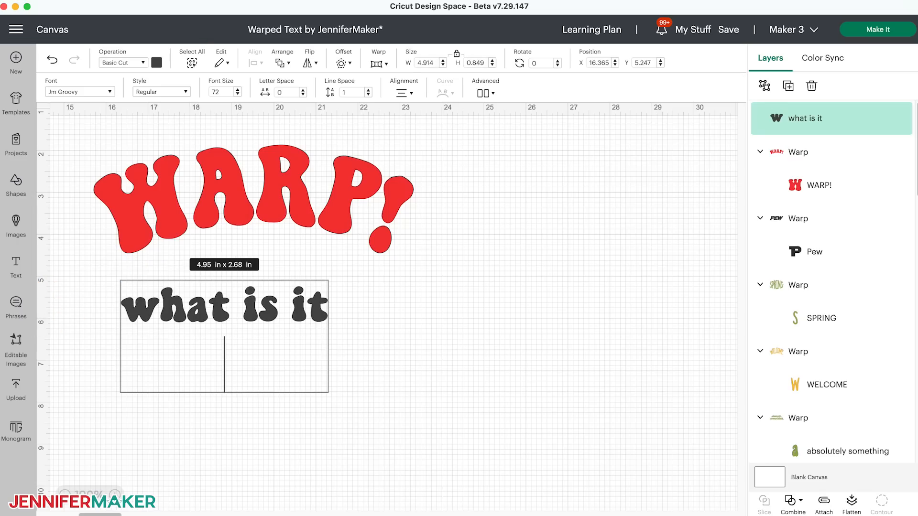
type("good for?")
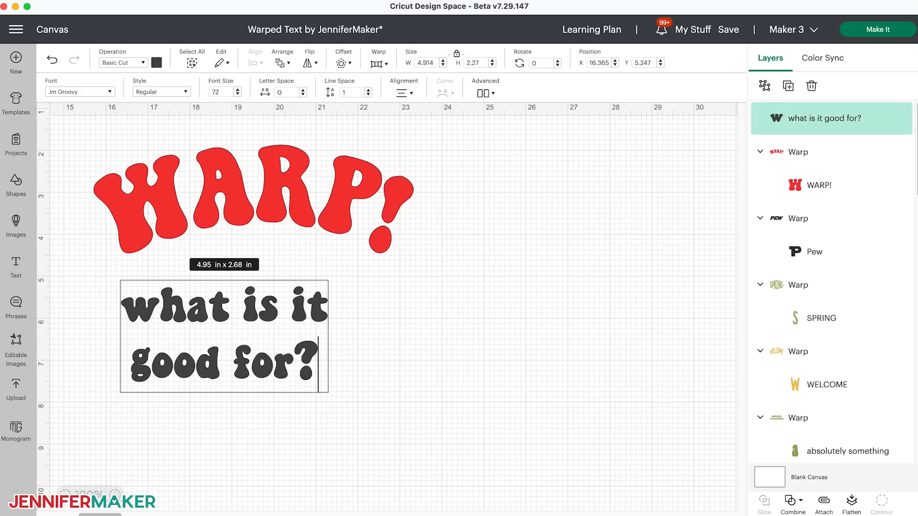
mouse_move(110, 343)
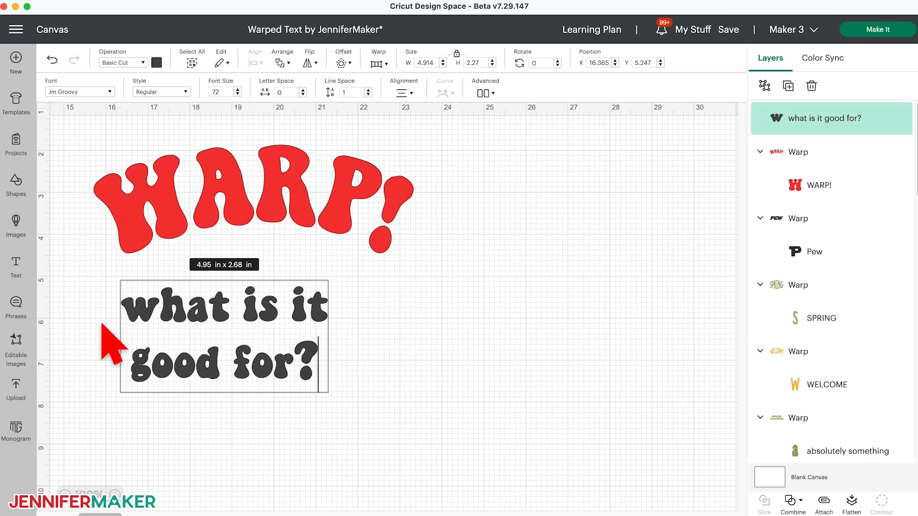
mouse_move(104, 381)
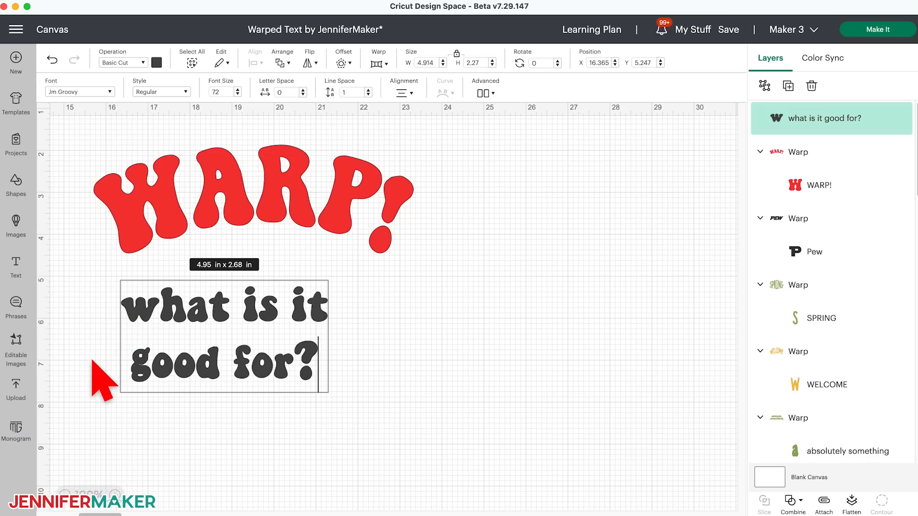
mouse_move(104, 378)
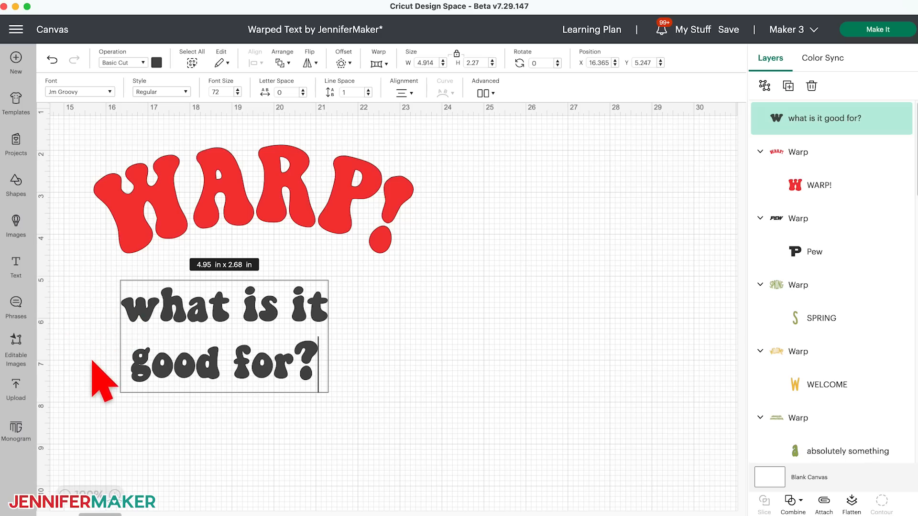
left_click(378, 59)
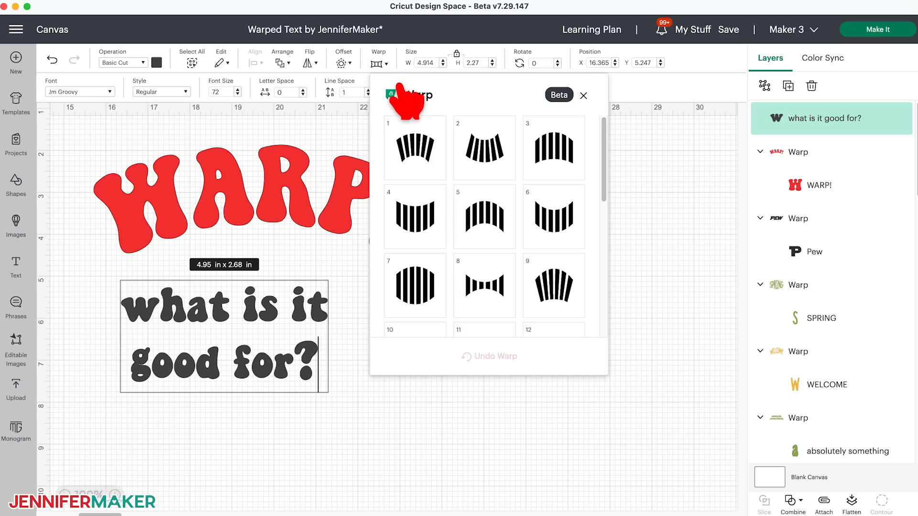
left_click(414, 286)
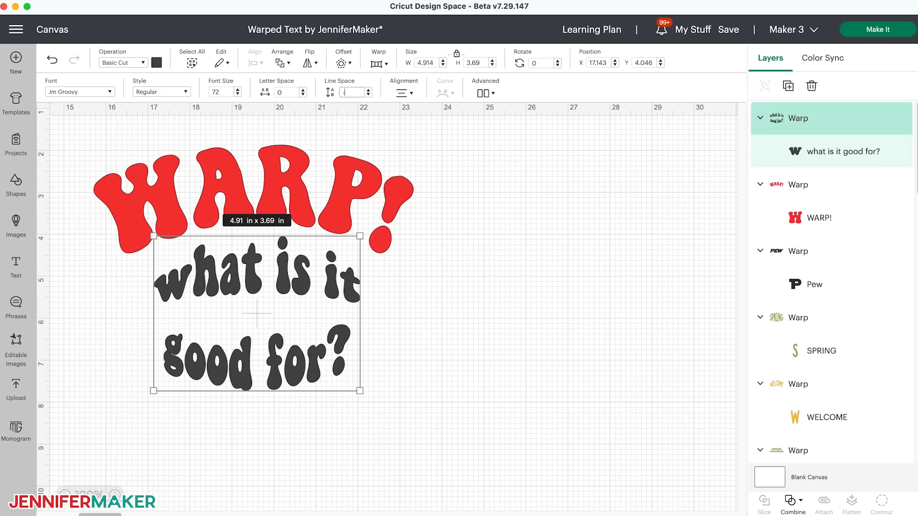
left_click(155, 63)
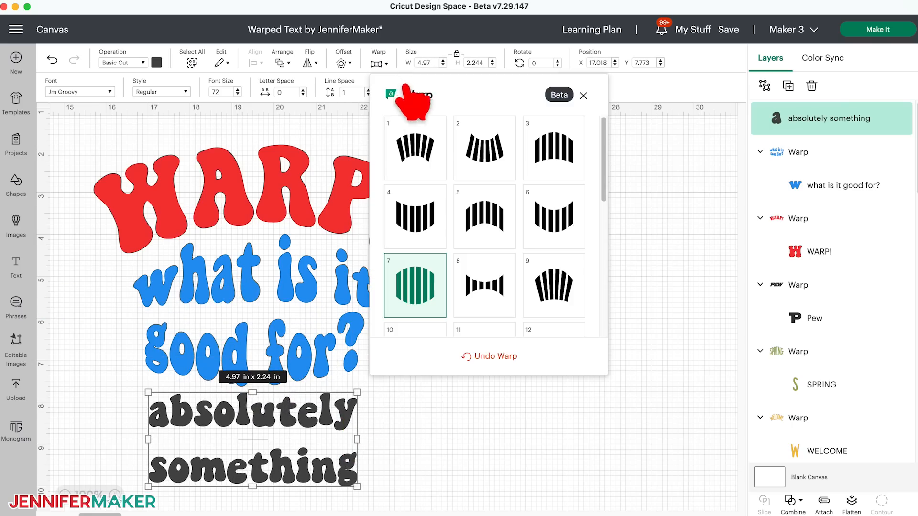
Give 'absolutely something' a perspective warp and position it below the blue question text.
scroll("down", 3)
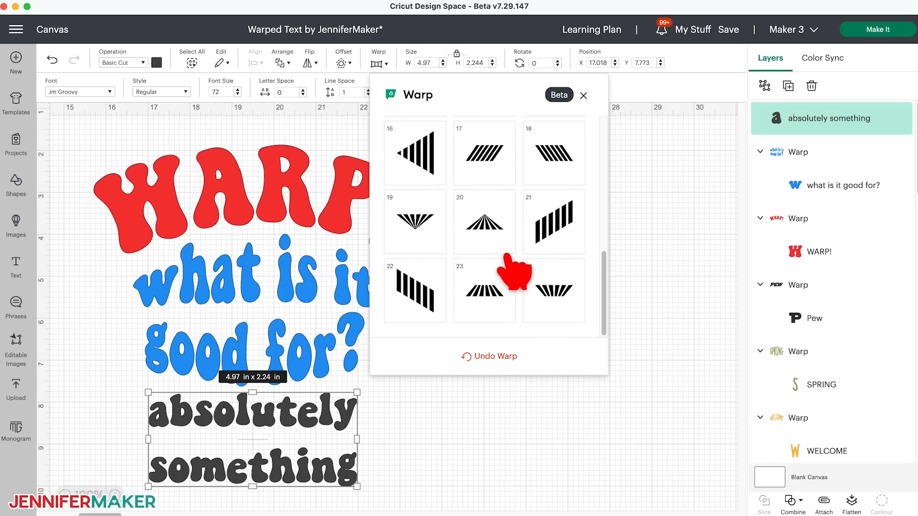
left_click(484, 221)
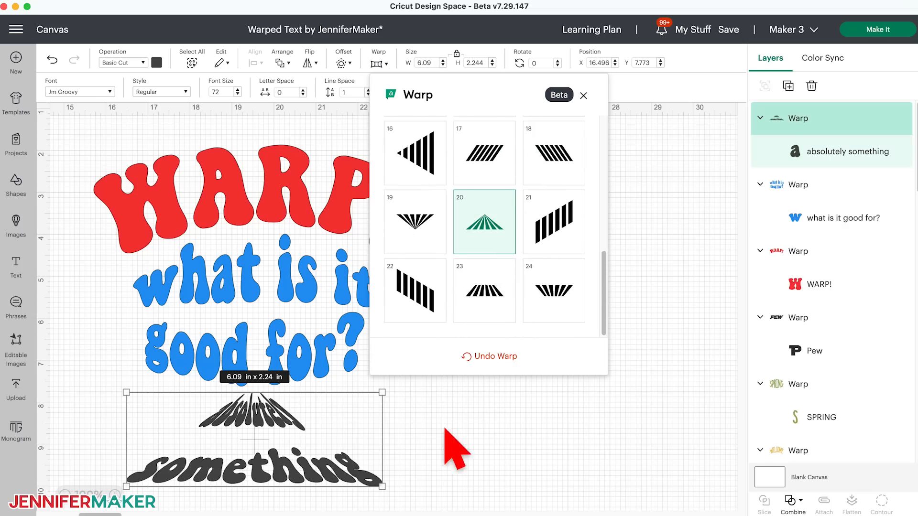
left_click(584, 96)
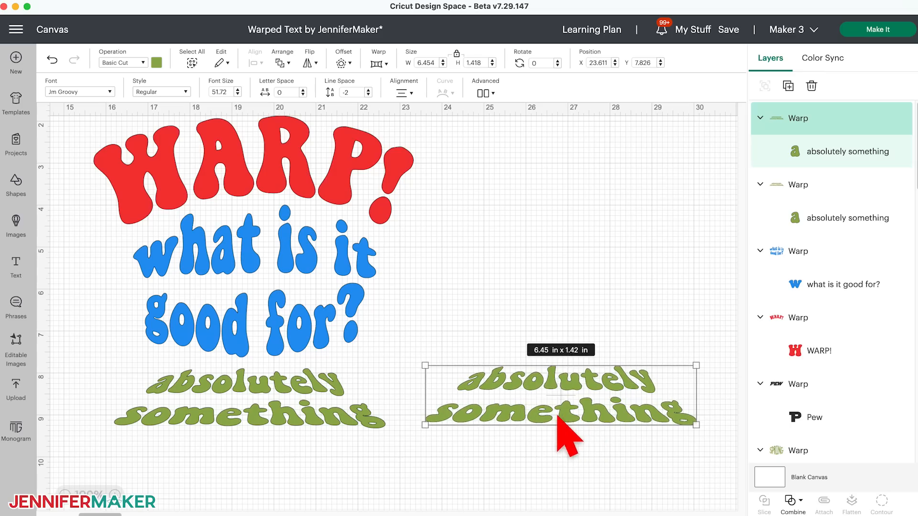
left_click_drag(688, 424, 633, 424)
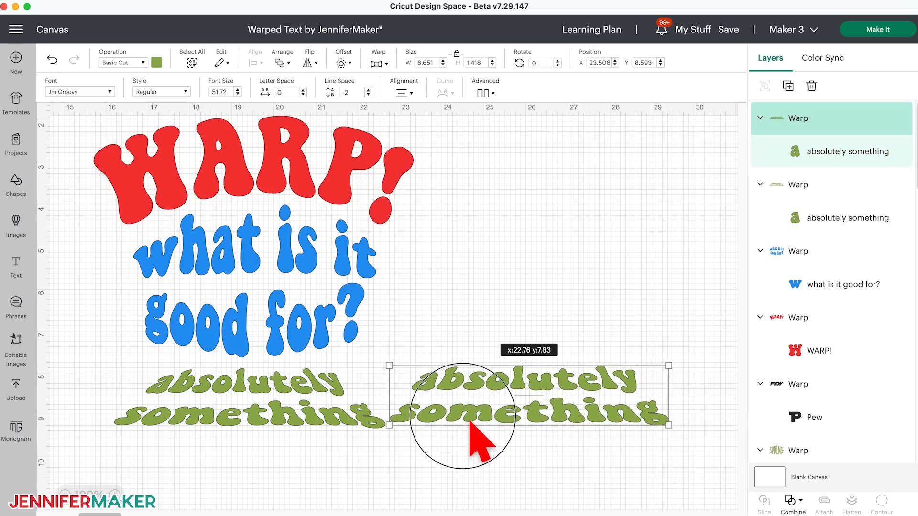
left_click_drag(463, 416, 182, 416)
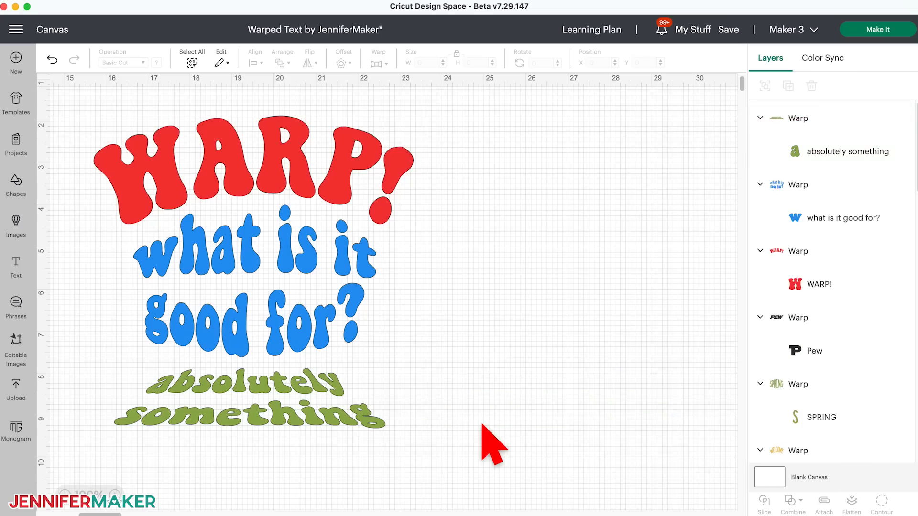
mouse_move(504, 36)
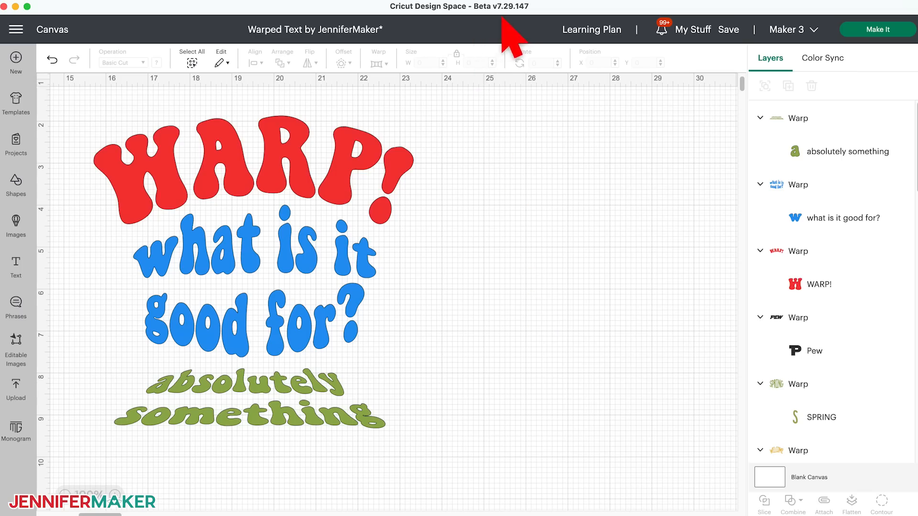
mouse_move(535, 33)
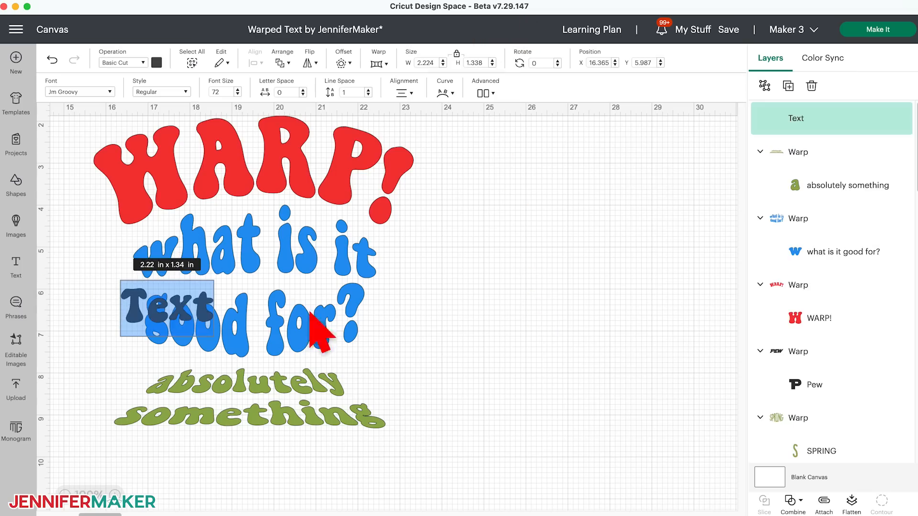
left_click_drag(166, 307, 568, 295)
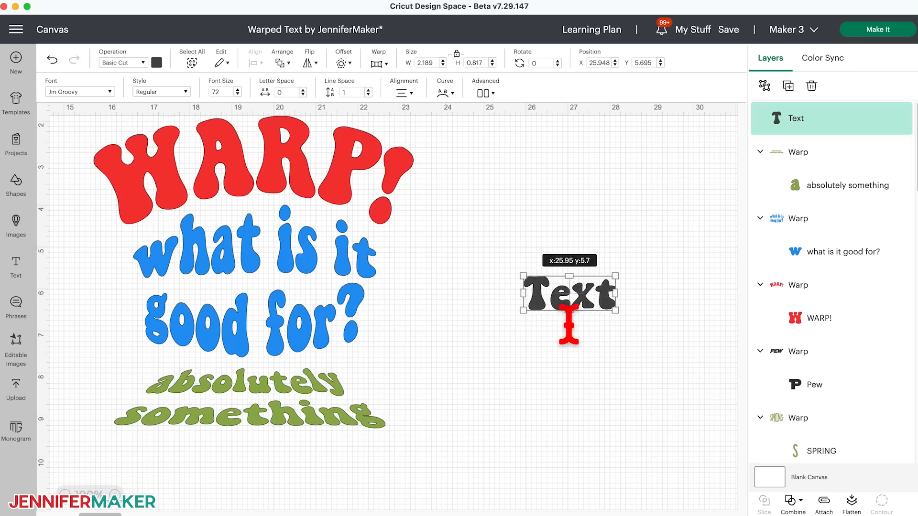
type("CRAZY")
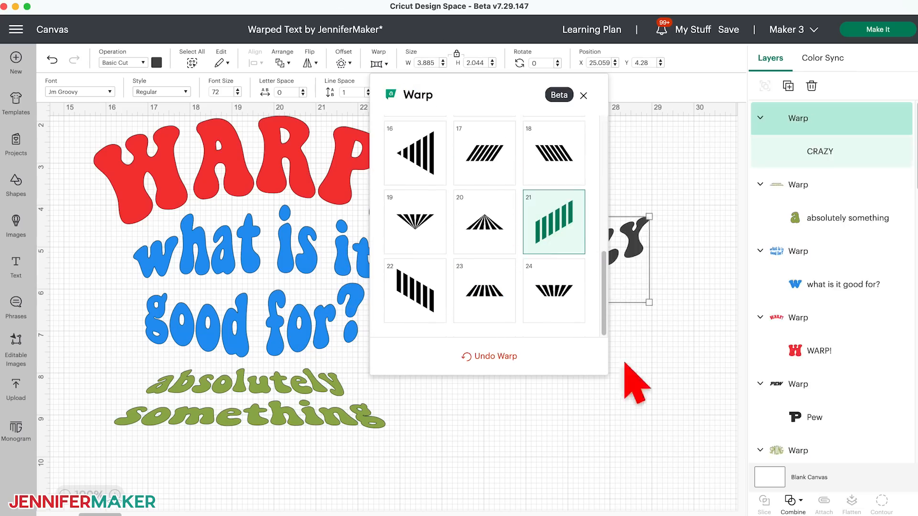
left_click(584, 95)
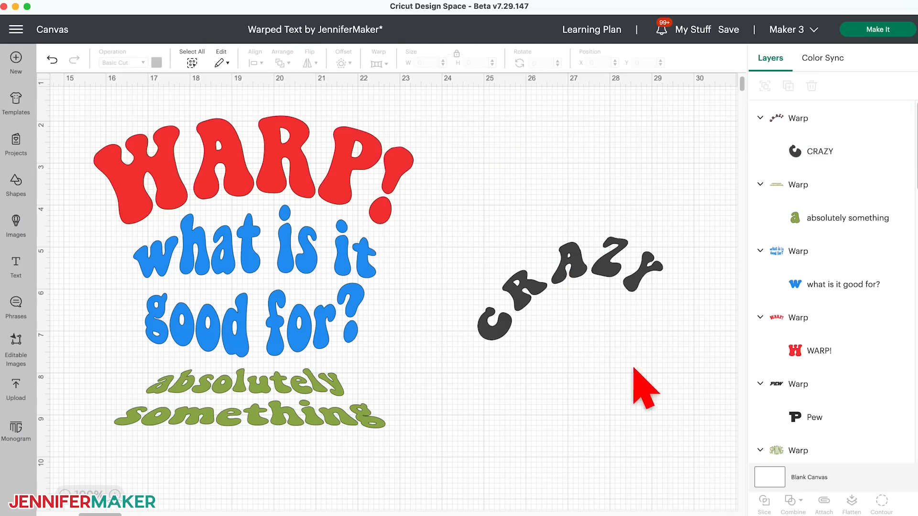
left_click(563, 281)
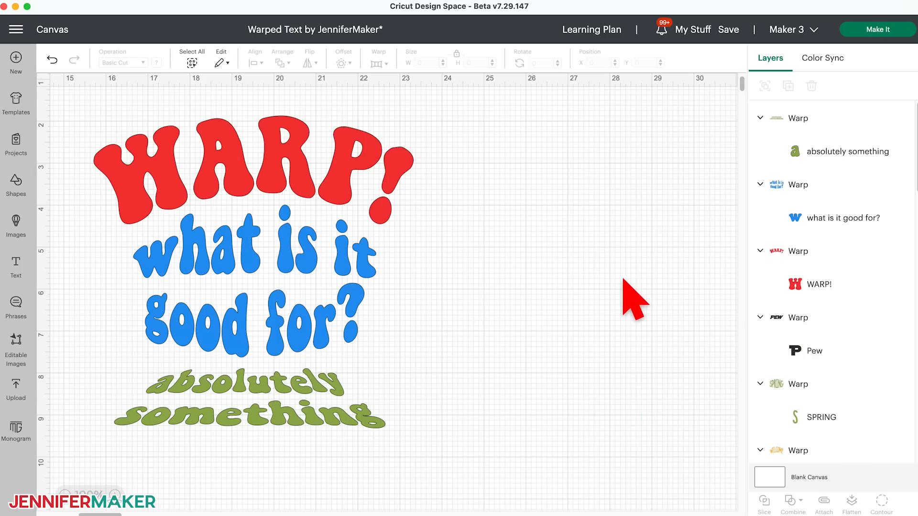
Adjust the height of the green 'absolutely something', then flatten the WELCOME SPRING sticker layers.
left_click(845, 151)
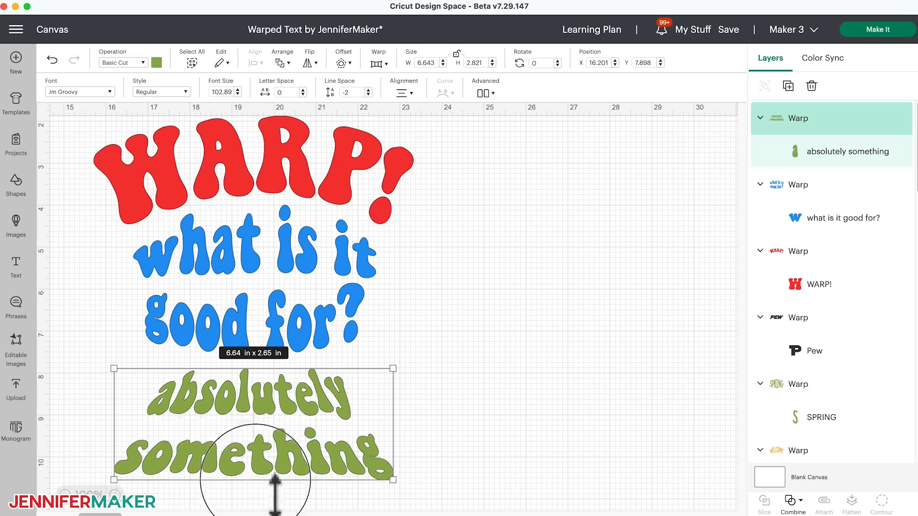
left_click_drag(275, 489, 286, 419)
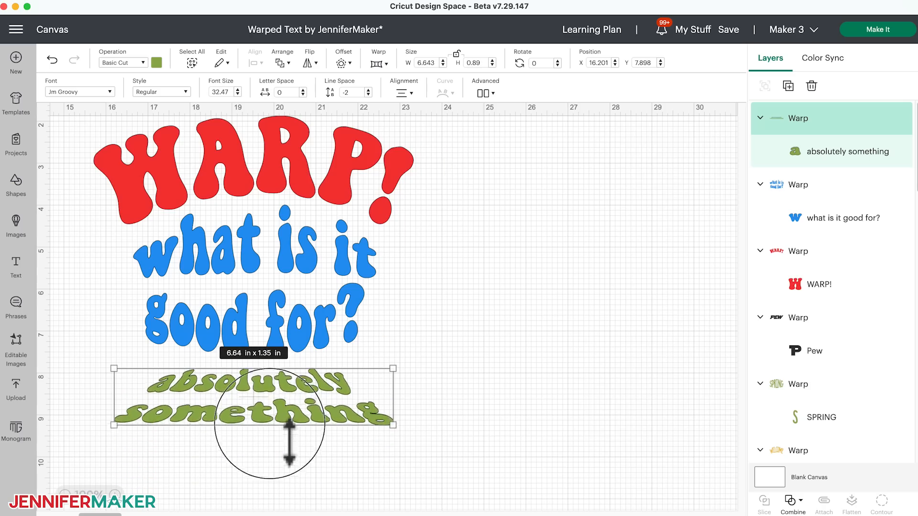
left_click(502, 457)
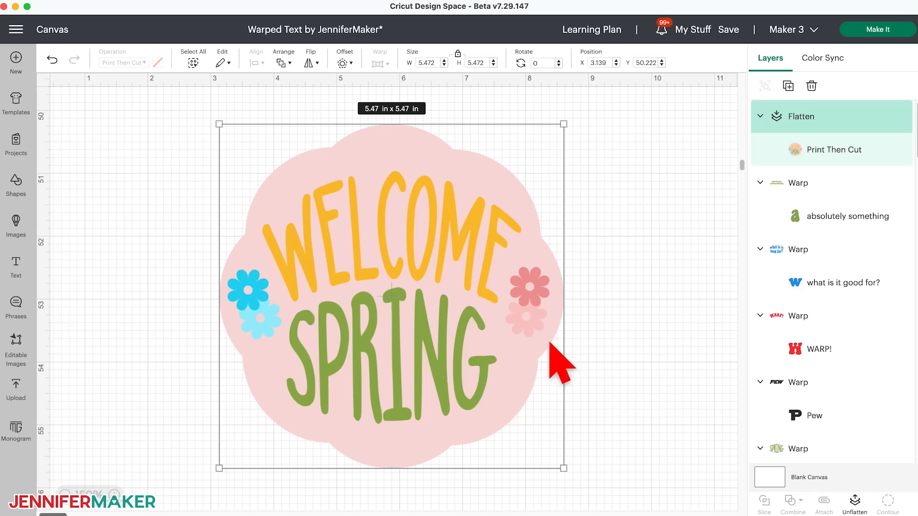
mouse_move(644, 398)
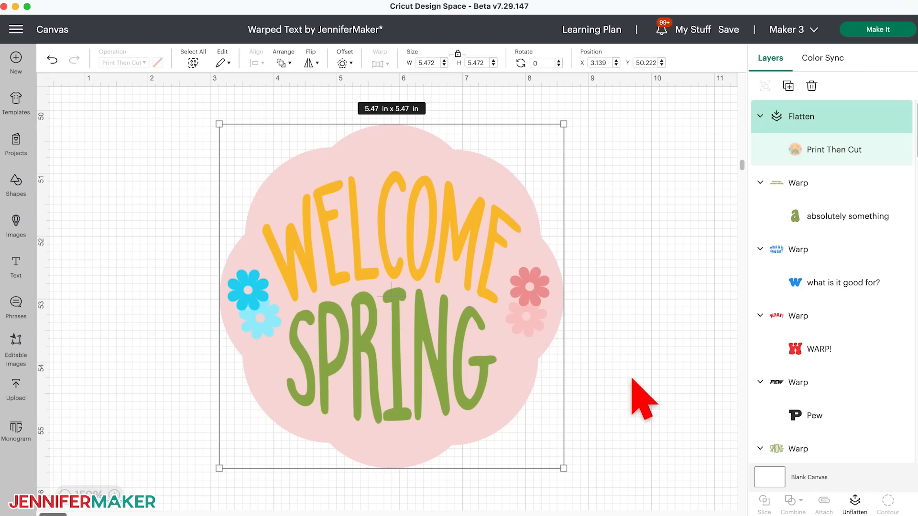
mouse_move(652, 404)
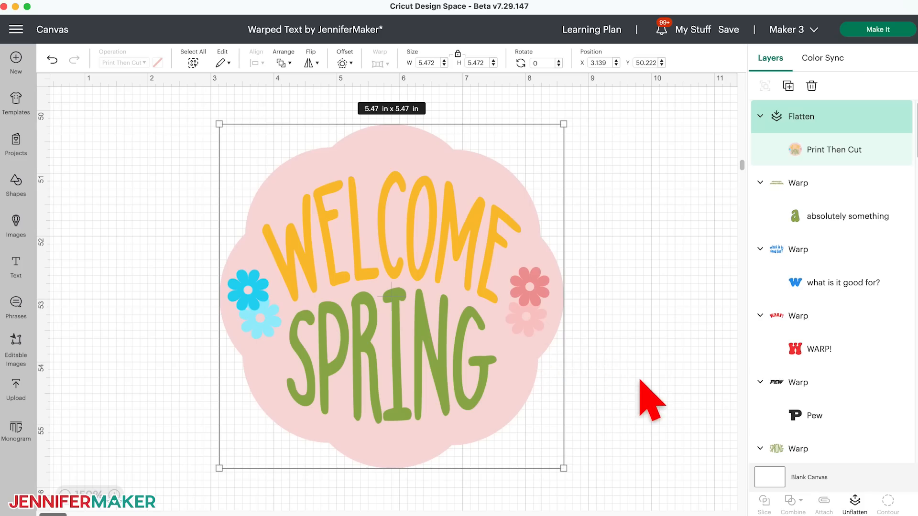